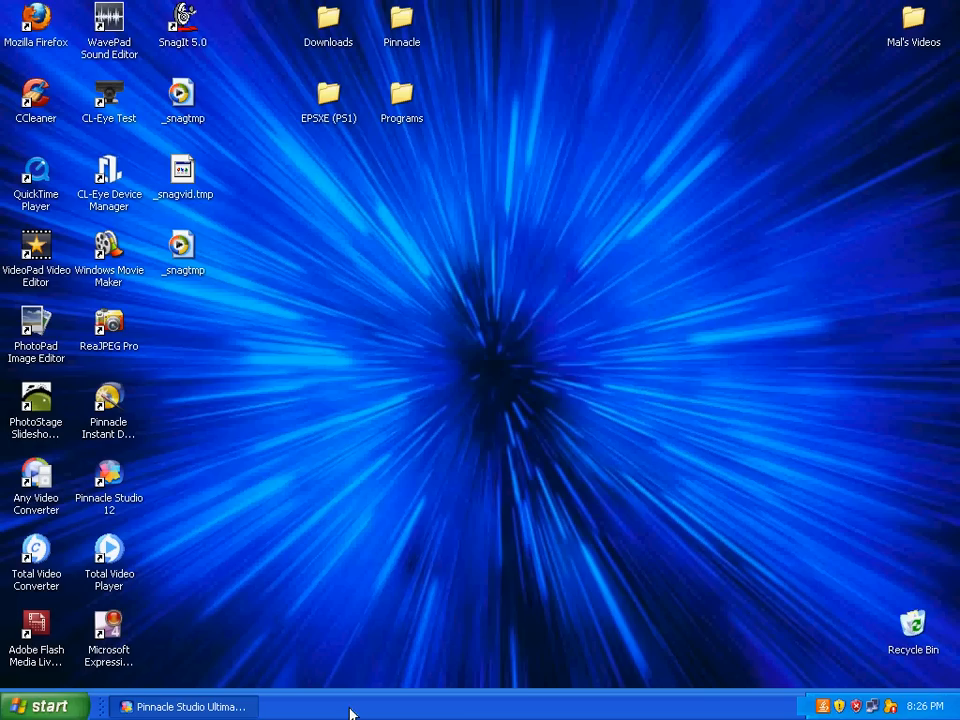
mouse_move(220, 196)
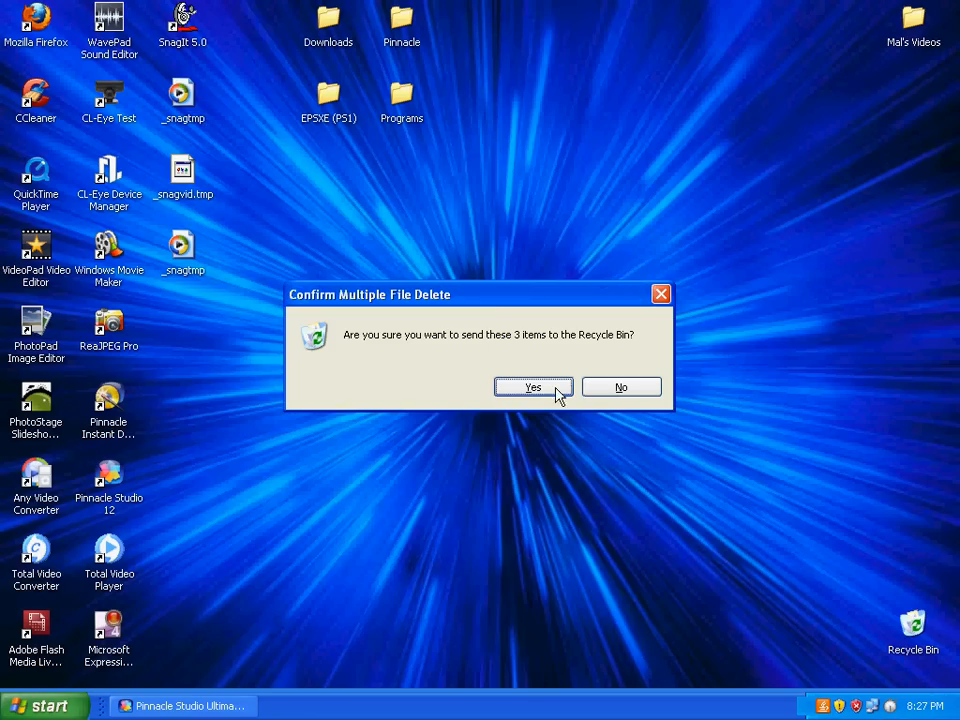
Dismiss the file-deletion messages and restore the Pinnacle Studio window with My Movie 3
left_click(532, 388)
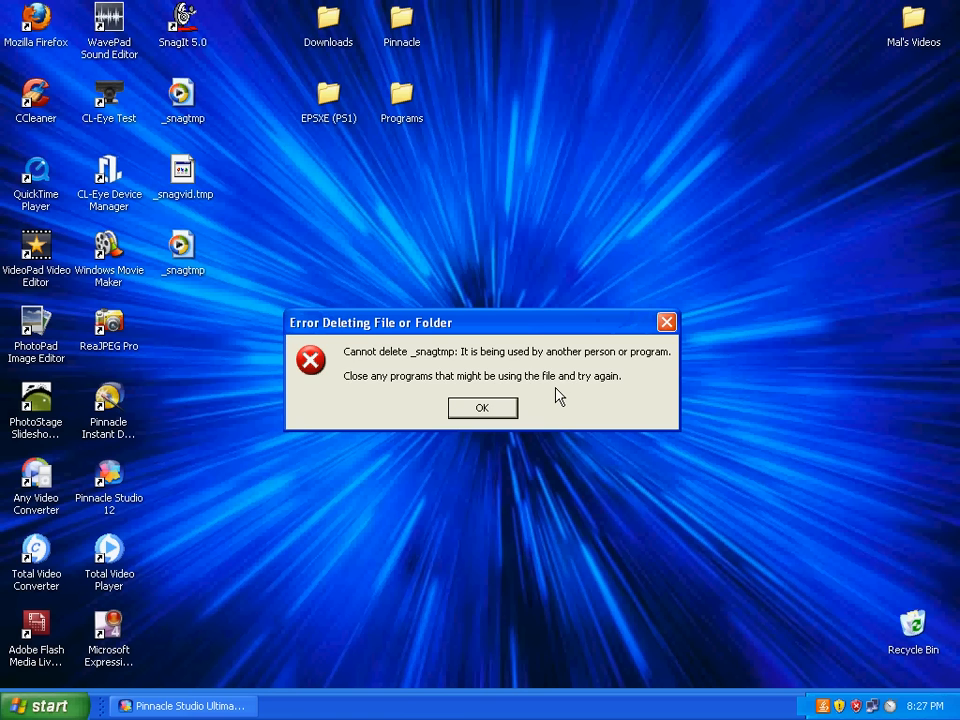
left_click(482, 408)
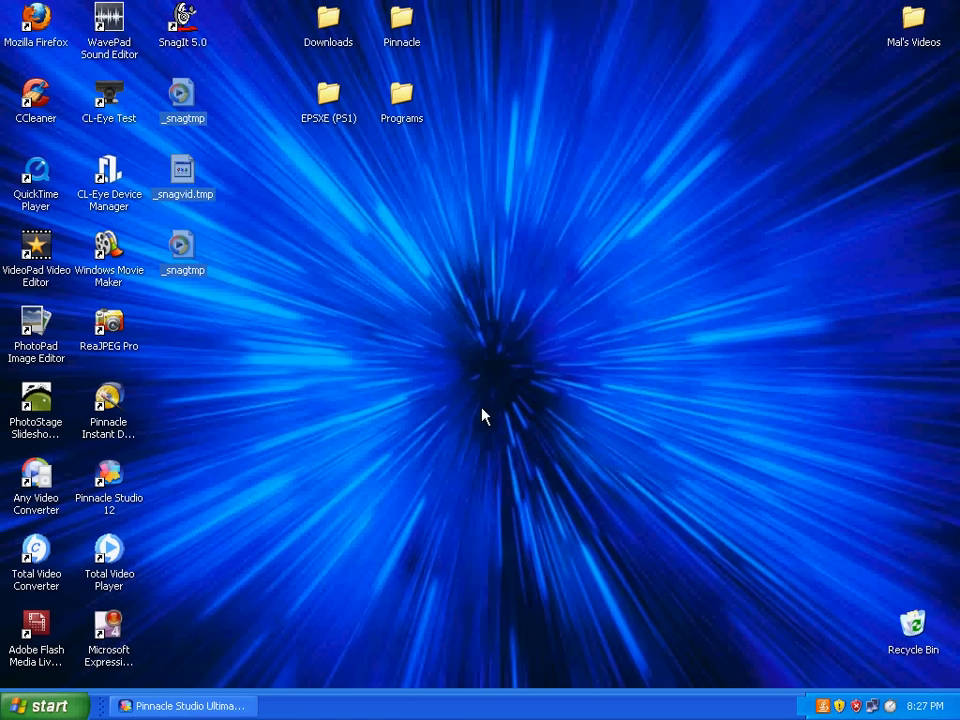
mouse_move(318, 328)
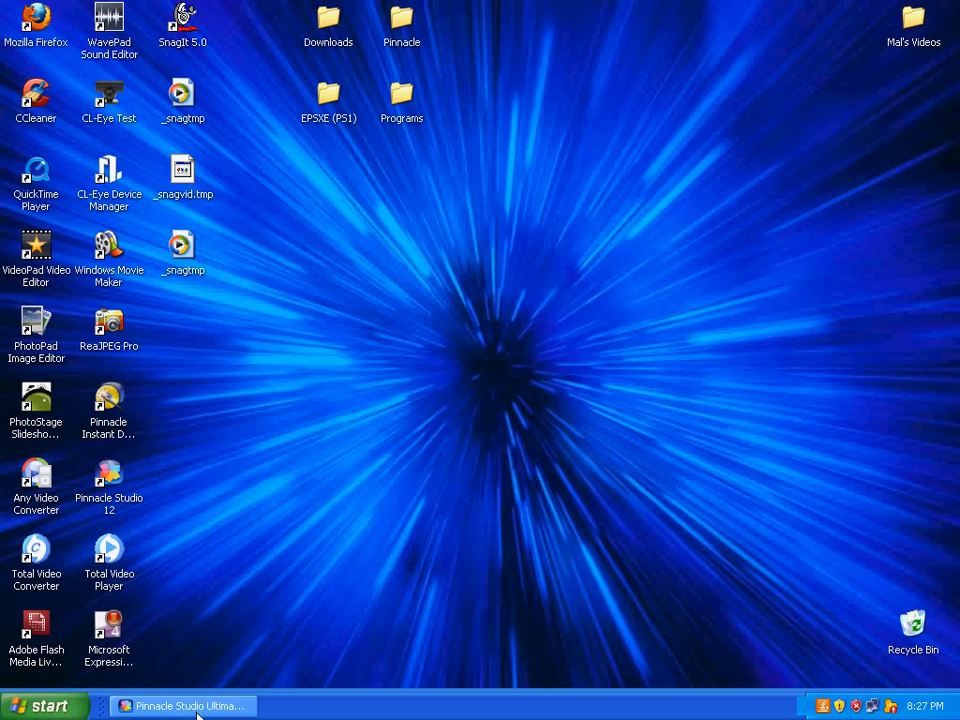
left_click(184, 706)
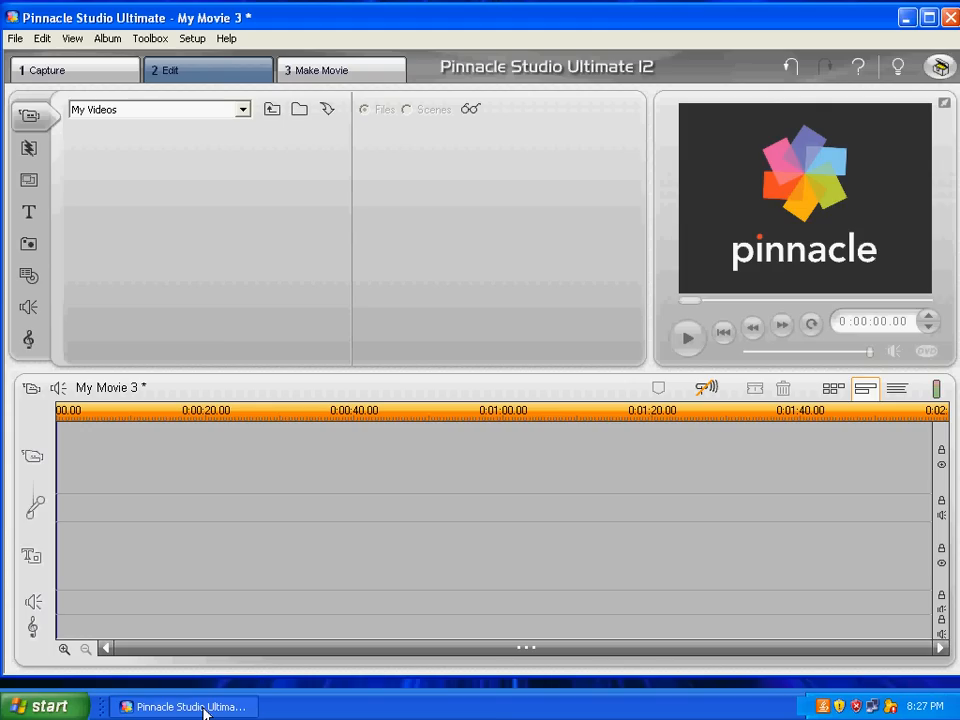
mouse_move(364, 240)
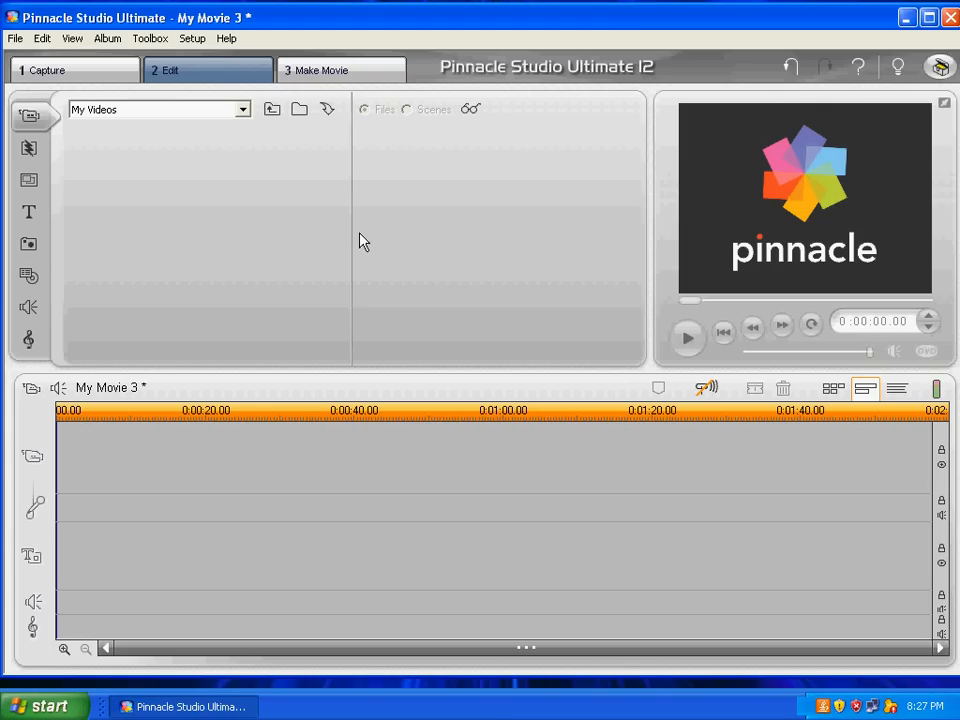
mouse_move(352, 260)
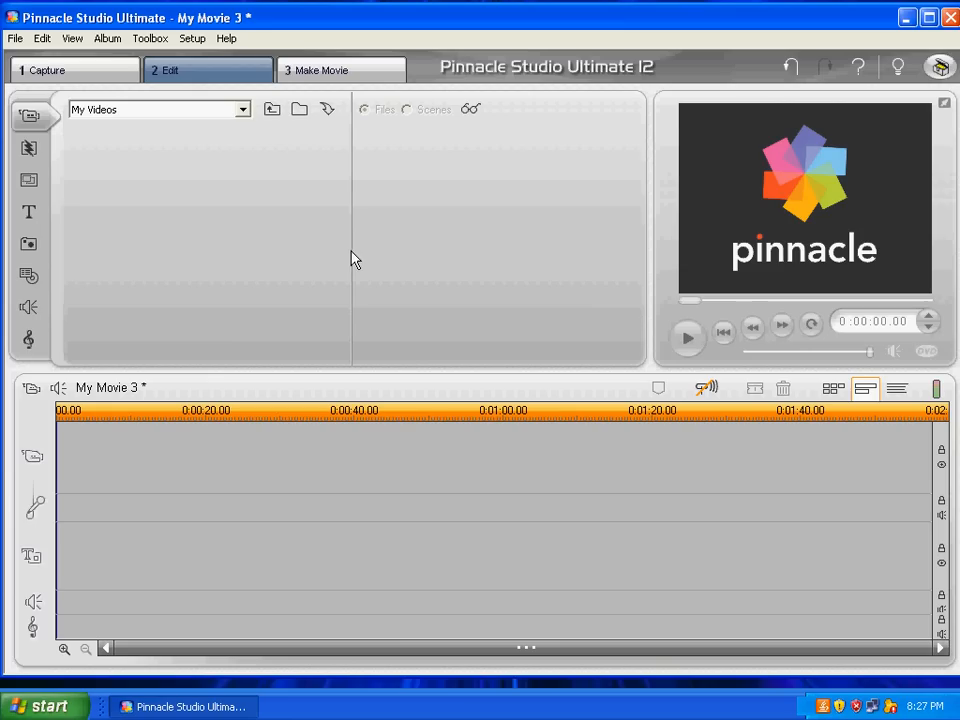
mouse_move(300, 110)
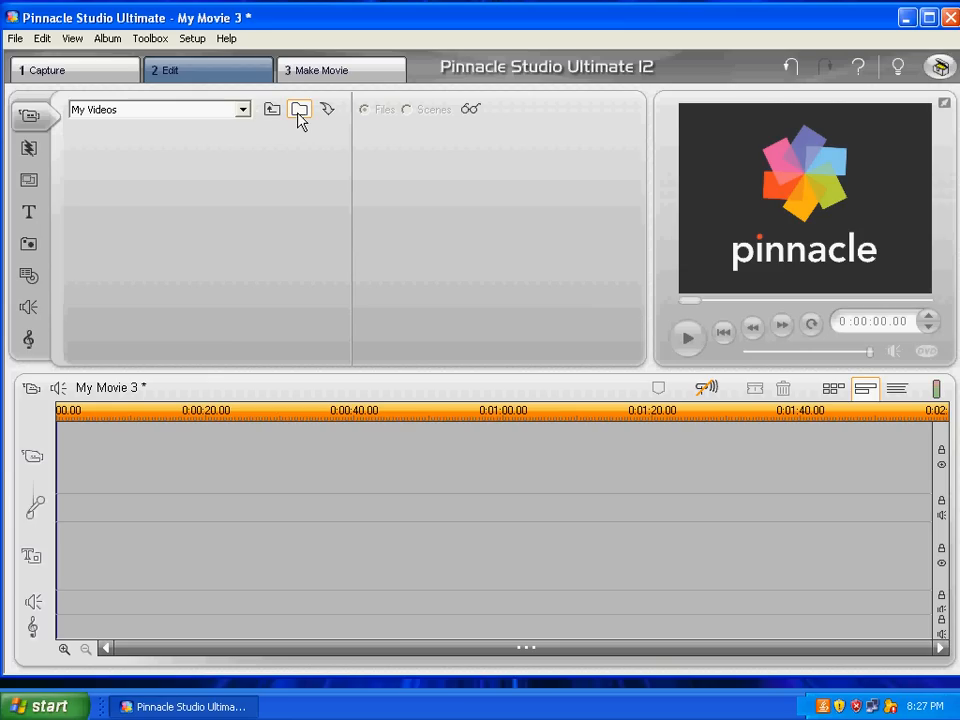
mouse_move(300, 108)
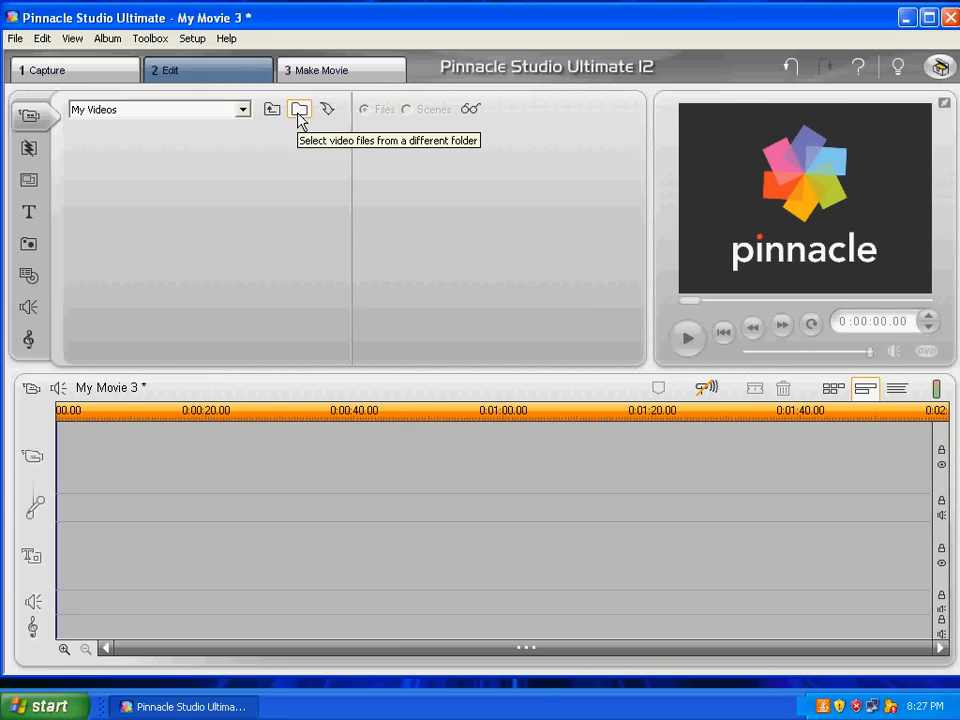
mouse_move(436, 216)
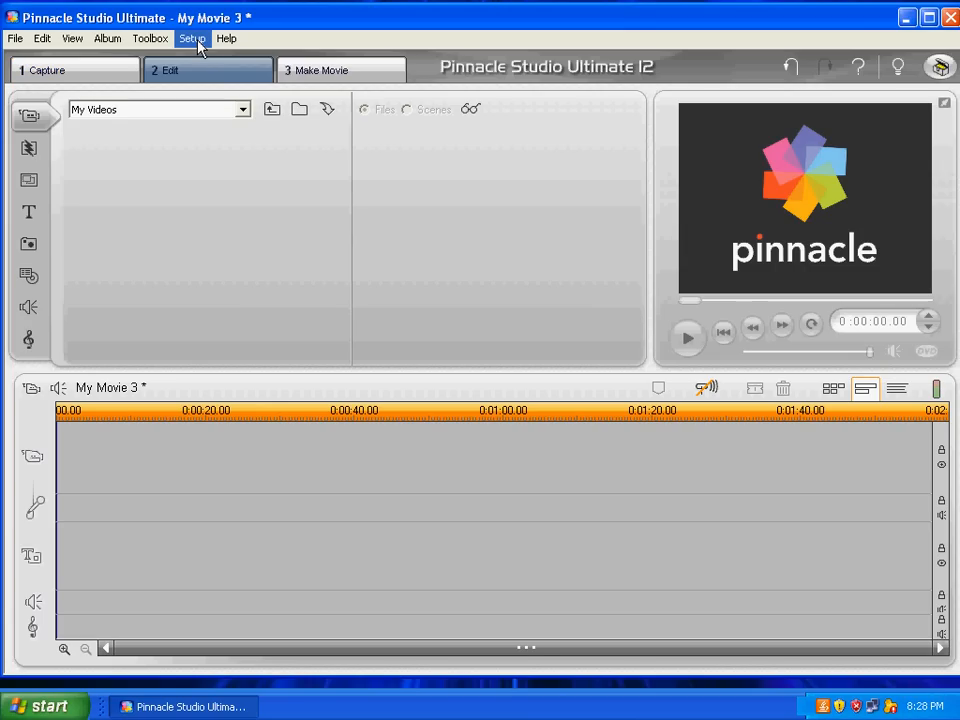
left_click(192, 38)
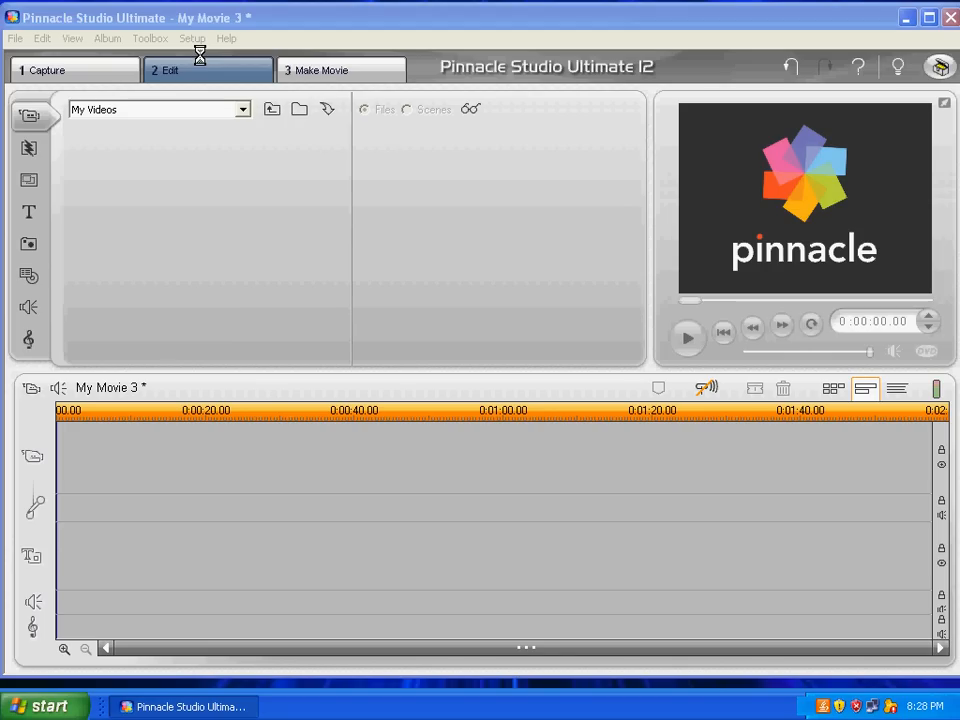
mouse_move(204, 62)
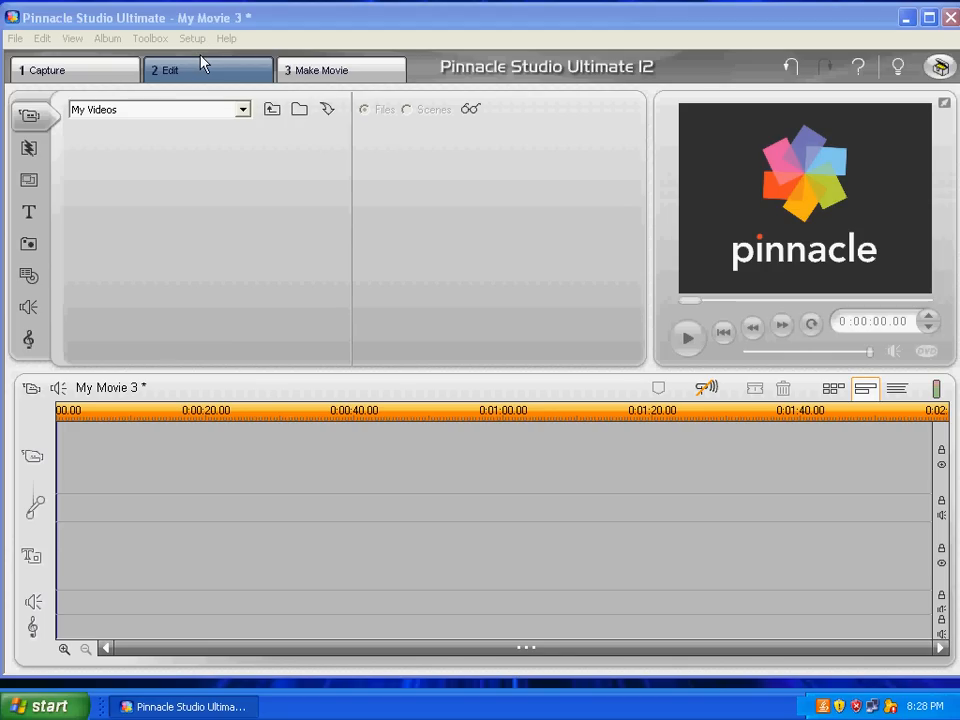
Review the Capture source, Capture format and Project preferences pages of Setup Options without changes
left_click(192, 38)
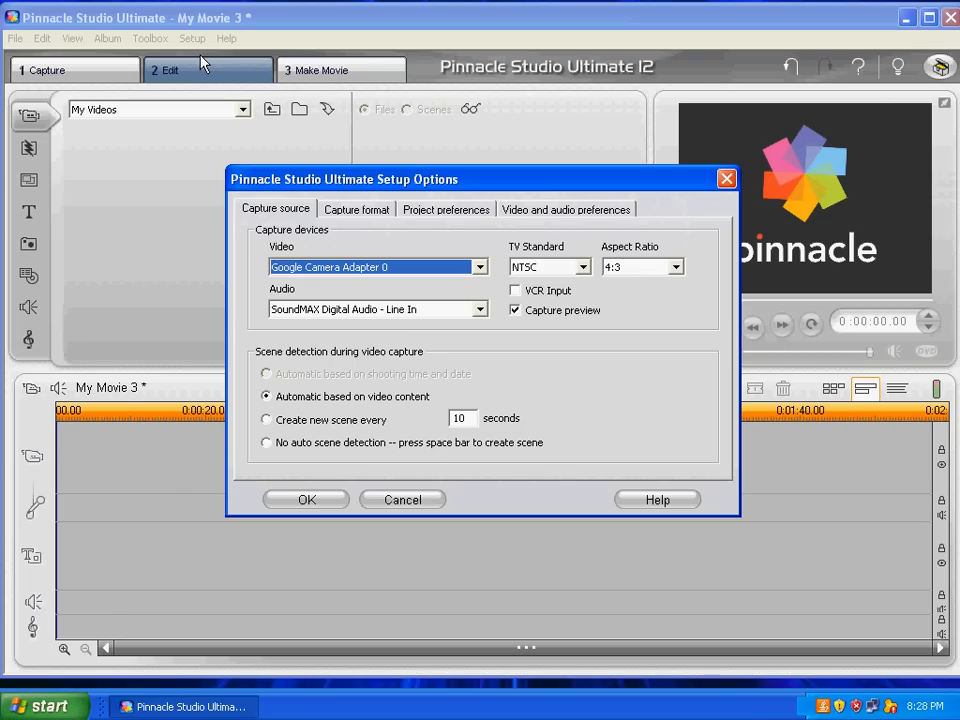
mouse_move(184, 88)
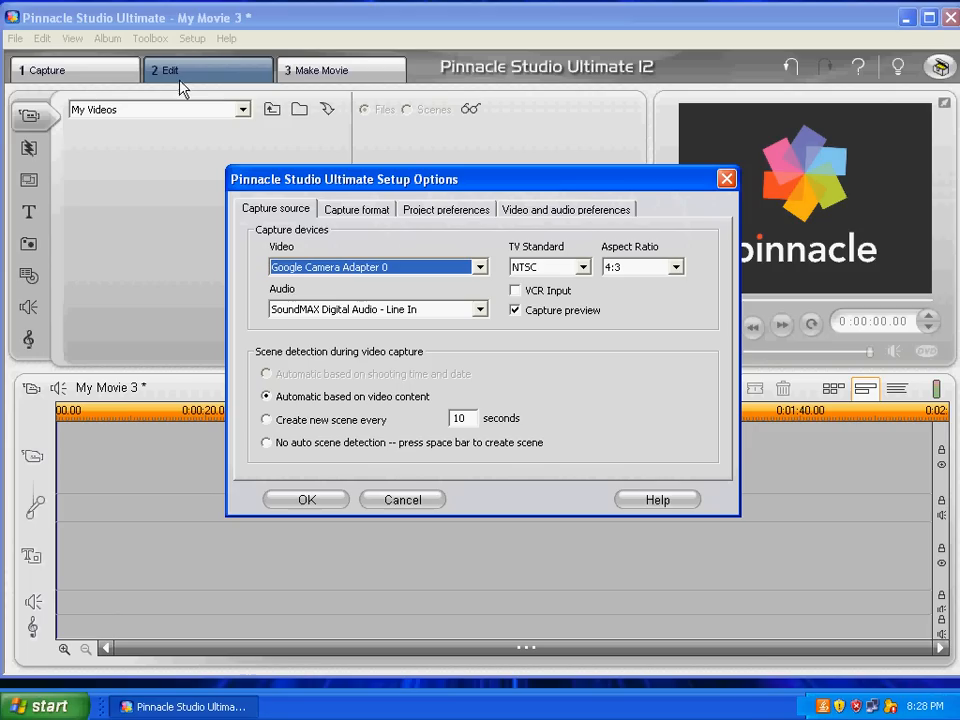
mouse_move(538, 232)
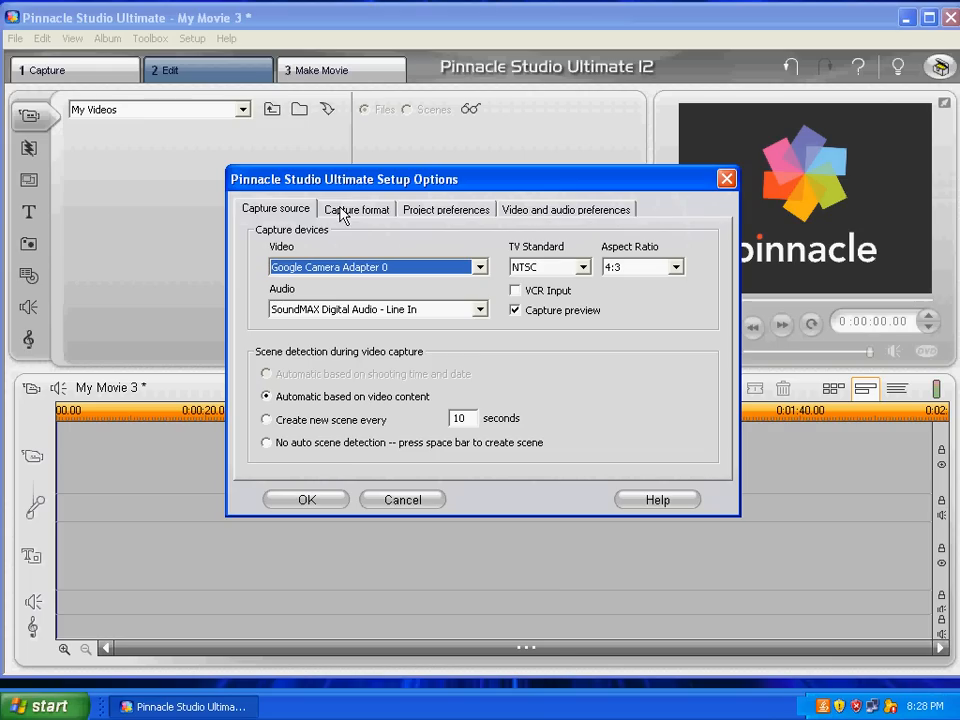
left_click(446, 210)
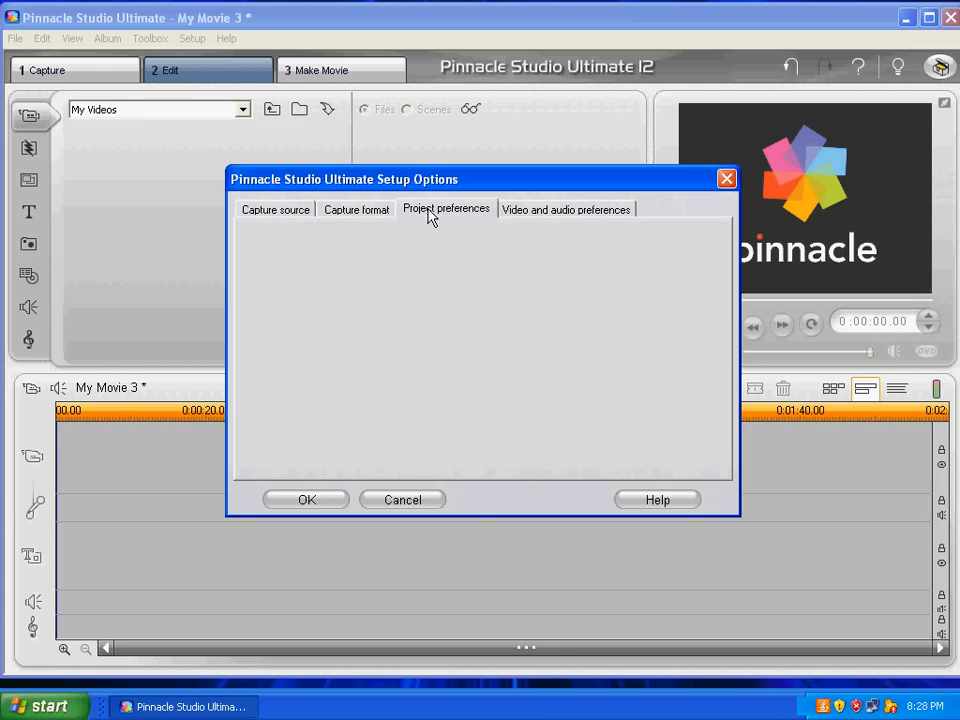
left_click(446, 208)
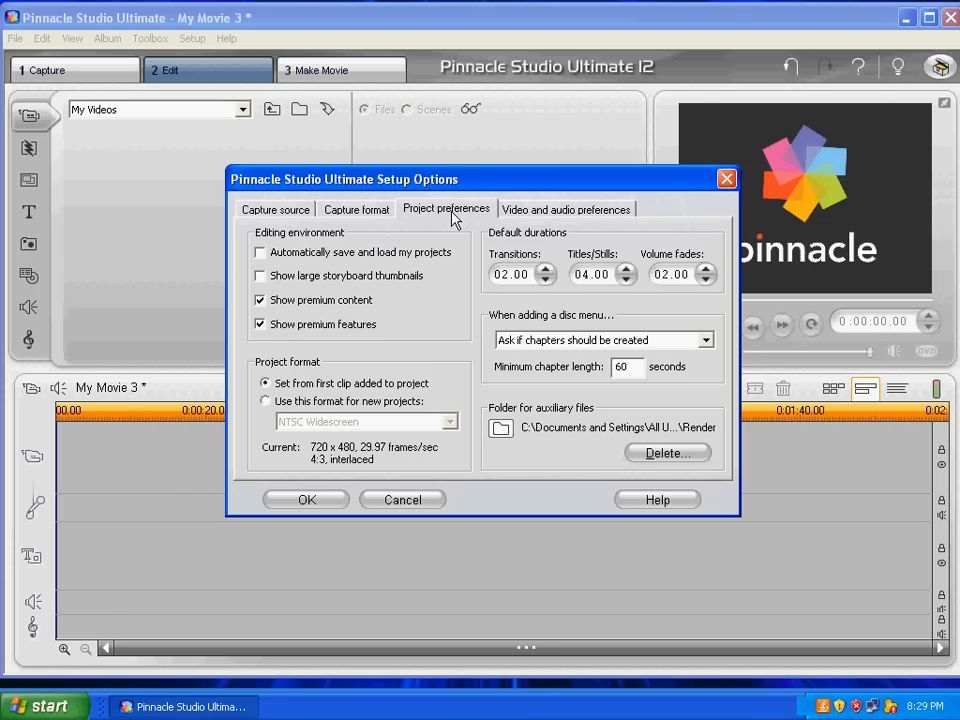
left_click(356, 210)
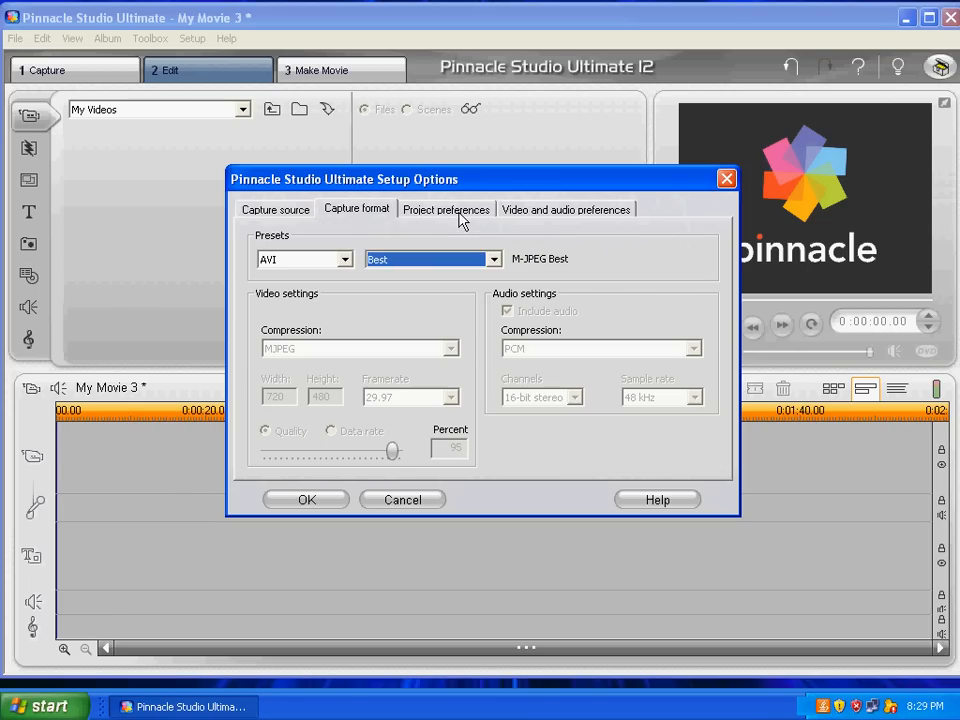
mouse_move(268, 282)
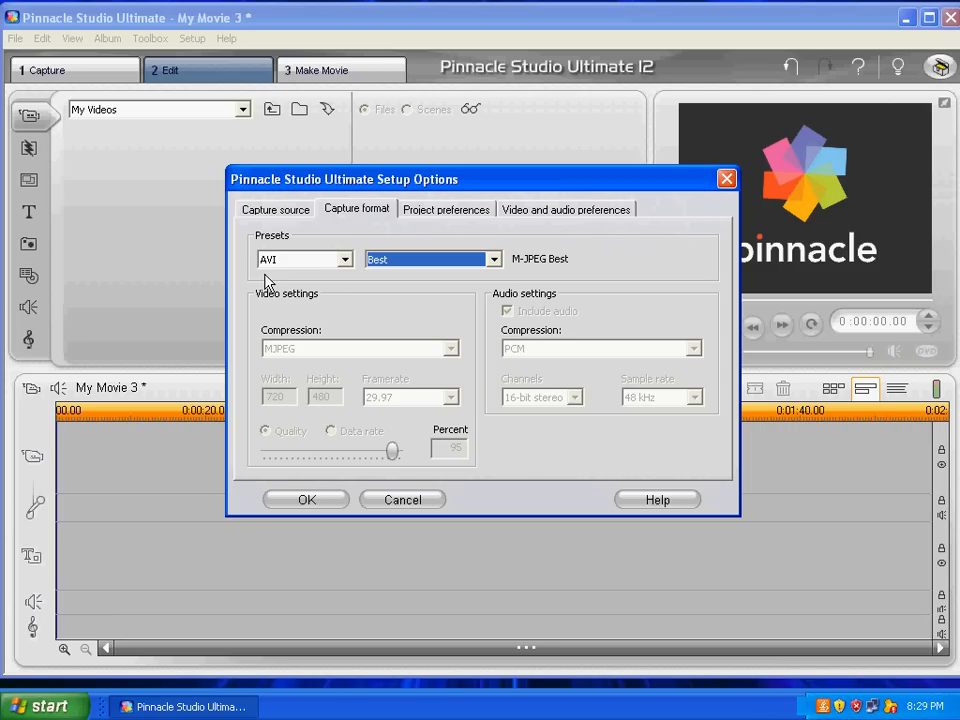
mouse_move(288, 272)
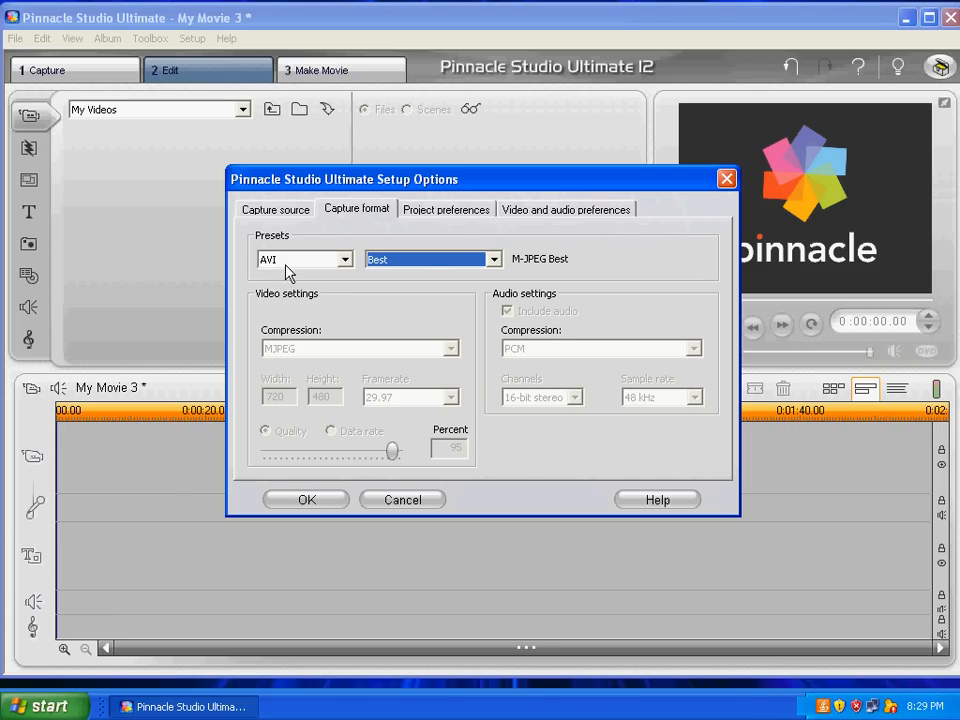
mouse_move(424, 270)
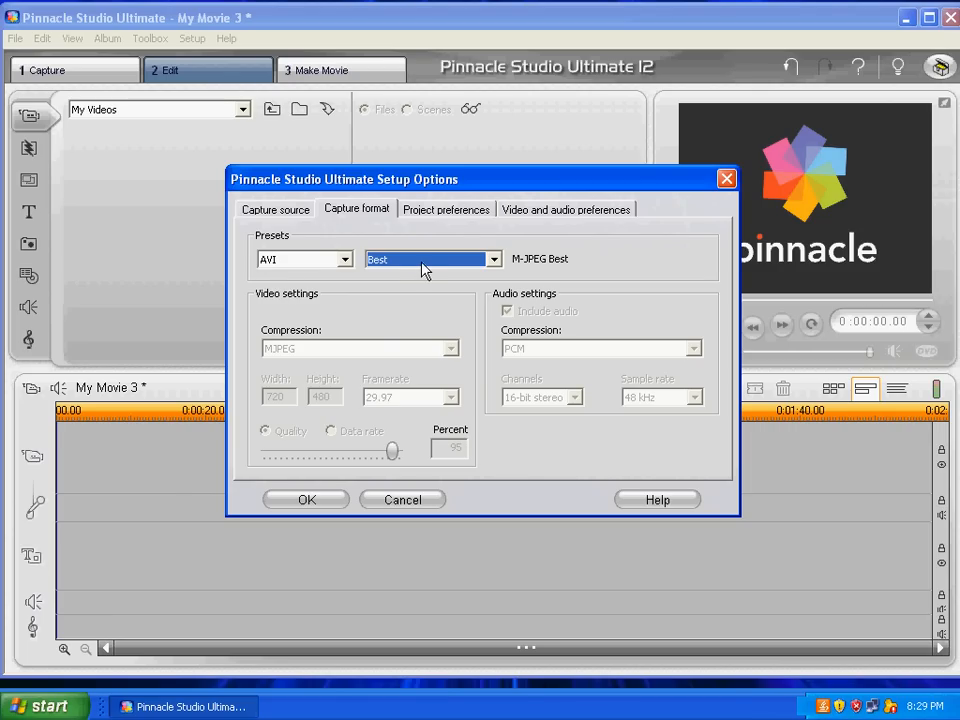
left_click(276, 210)
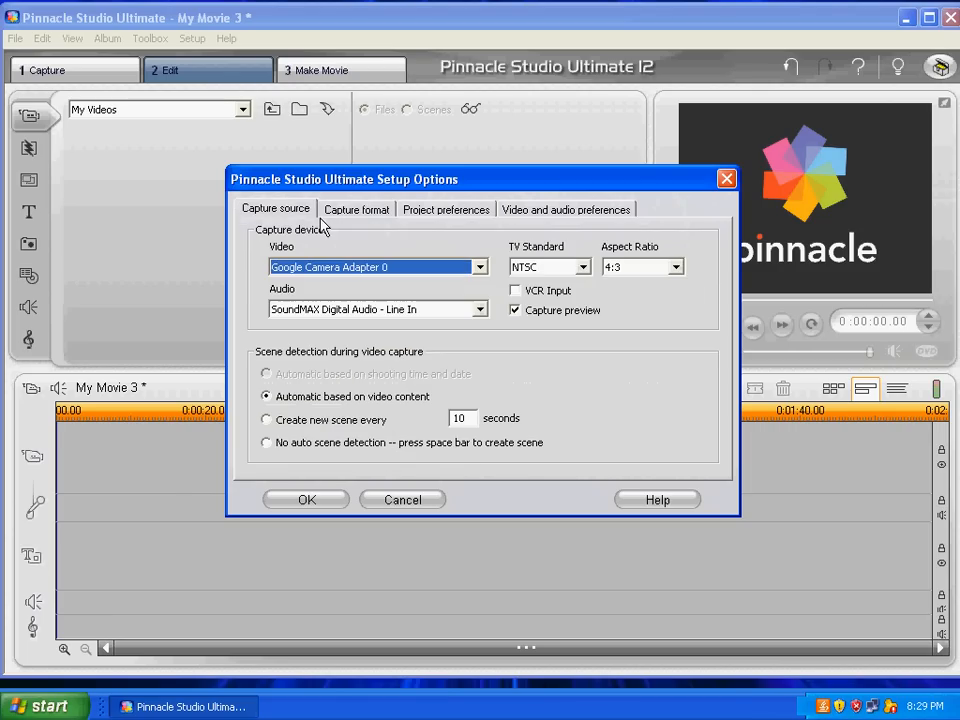
Keep Google Camera Adapter 0 as the video capture device
left_click(478, 266)
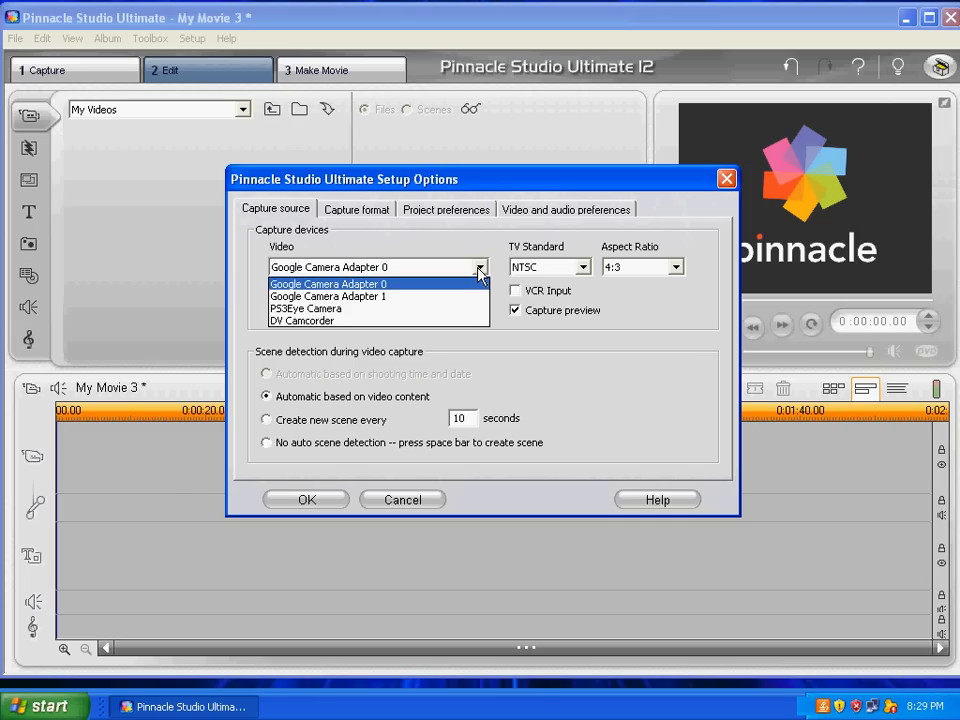
left_click(328, 284)
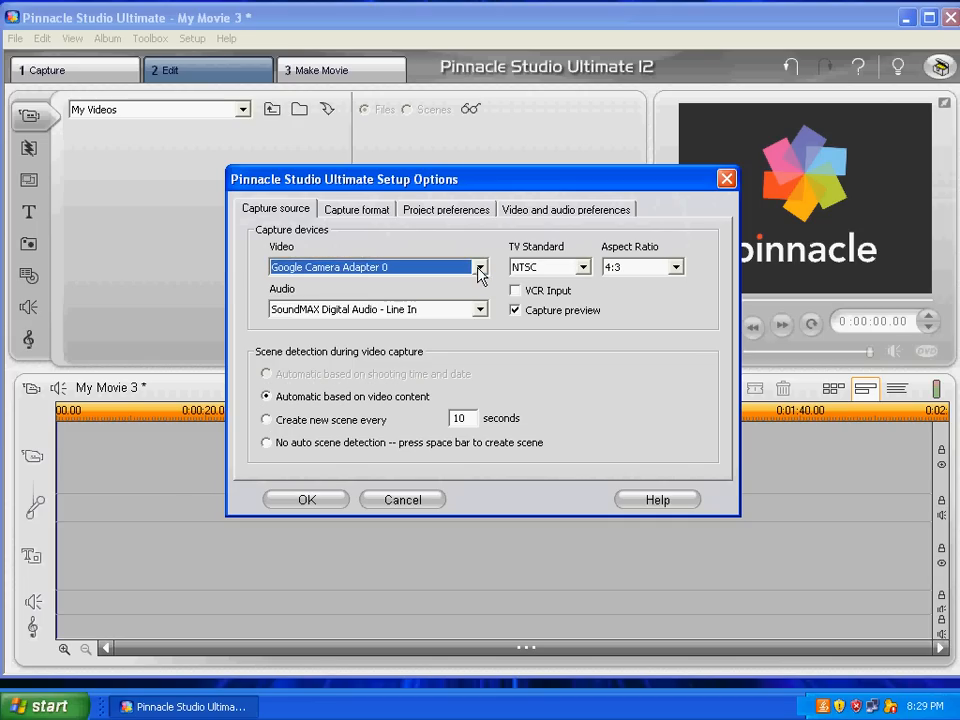
left_click(480, 268)
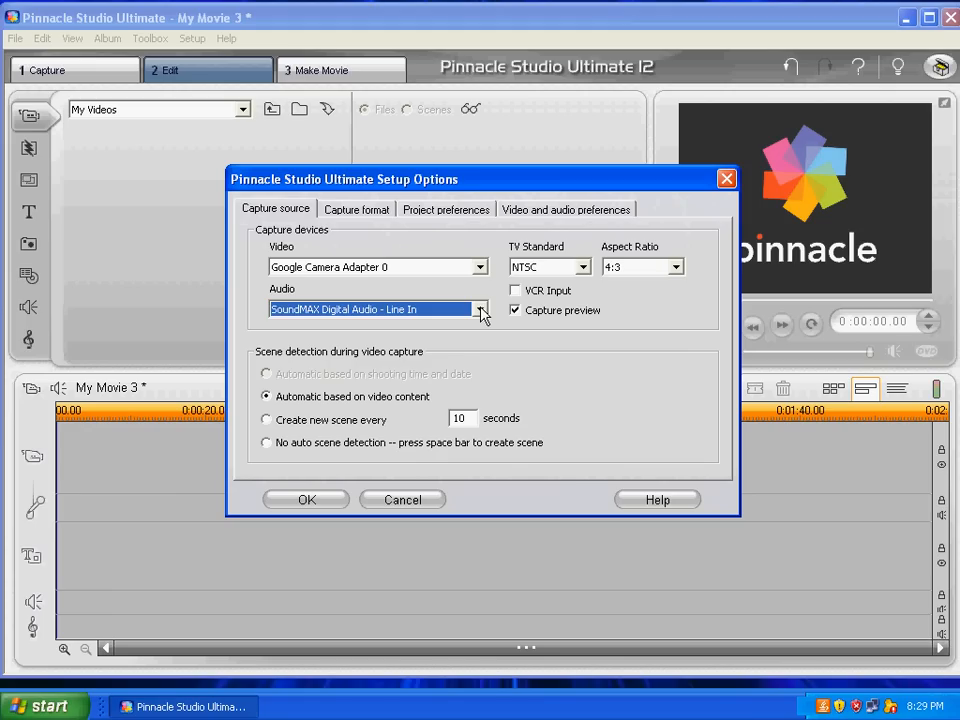
mouse_move(282, 488)
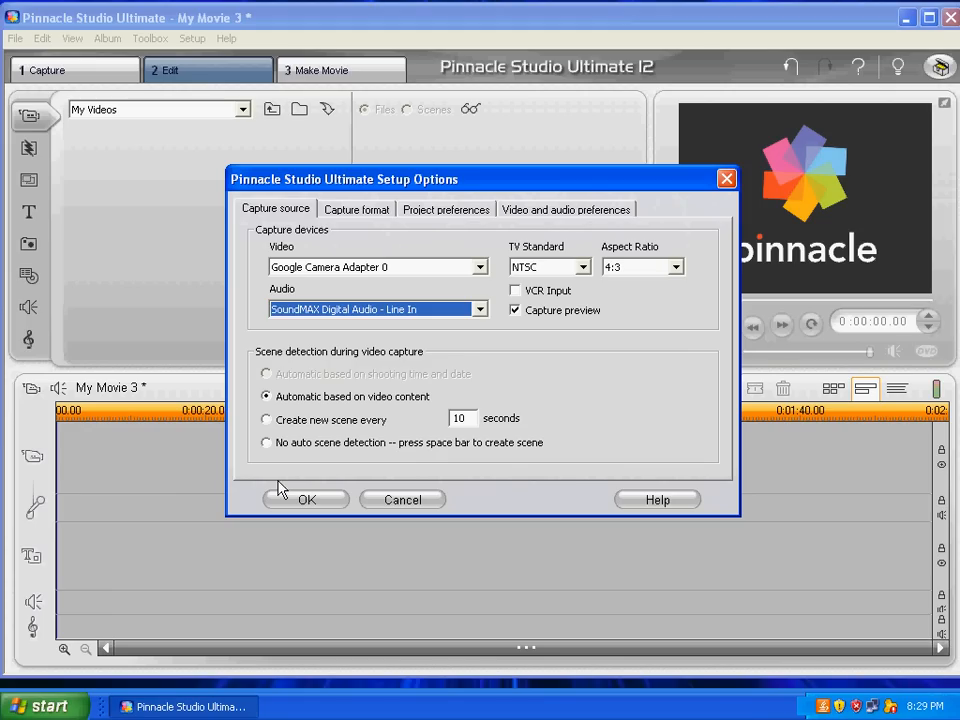
mouse_move(544, 248)
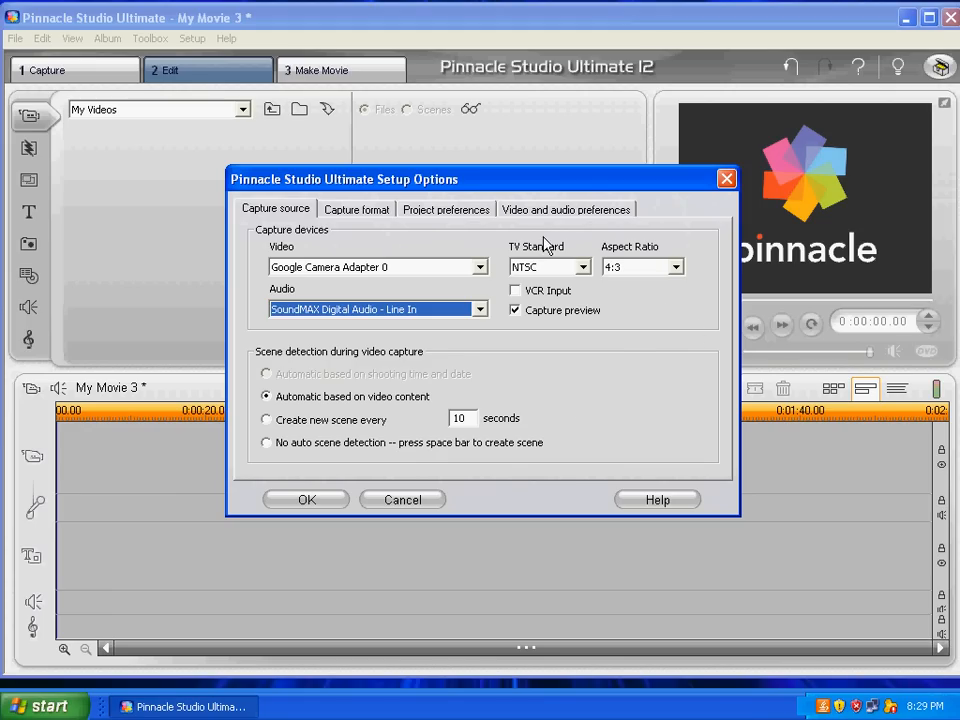
mouse_move(444, 318)
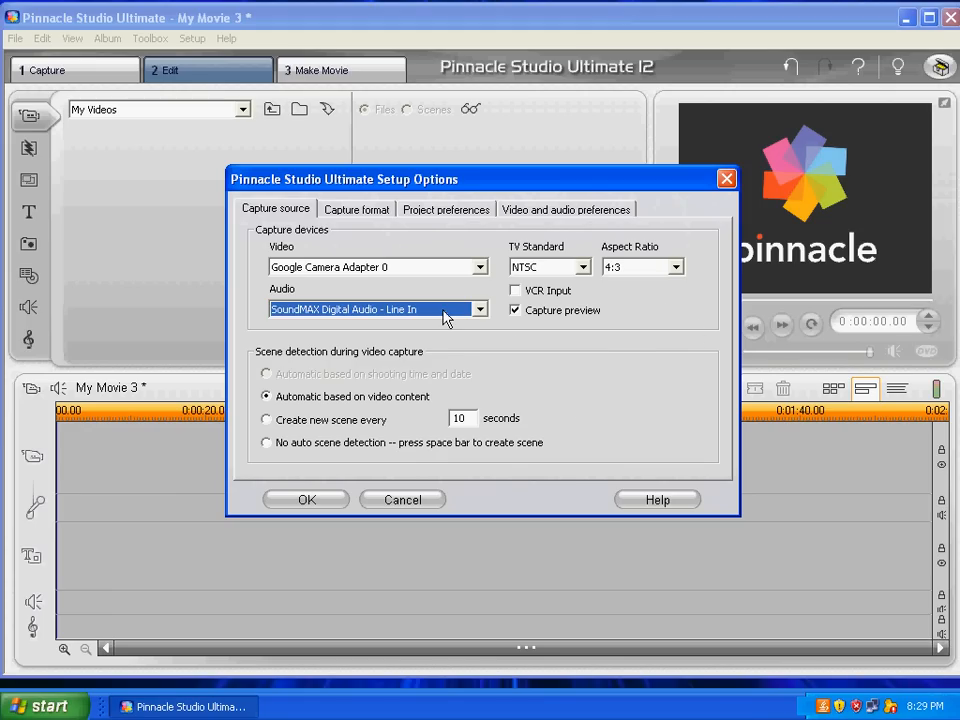
mouse_move(448, 268)
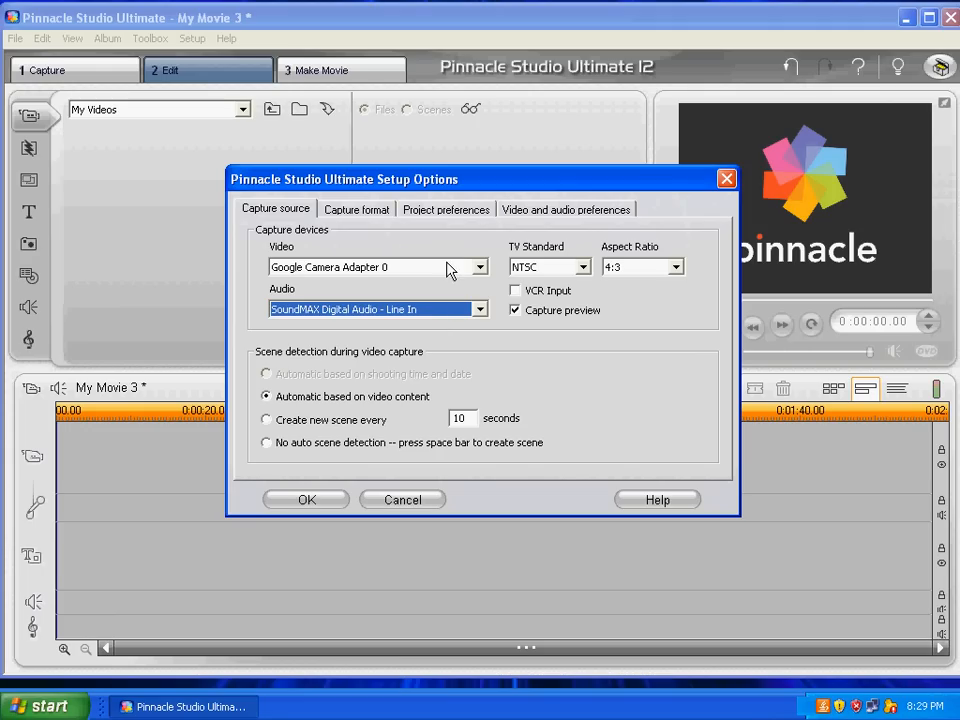
mouse_move(376, 218)
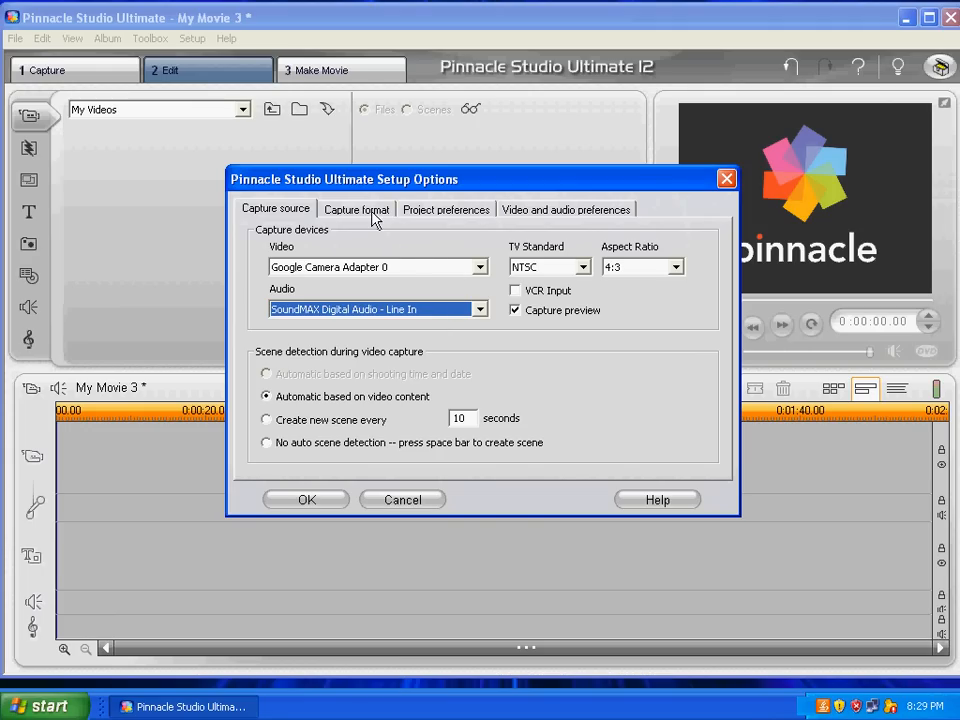
Review Capture format and Project preferences, ending on Video and audio preferences
left_click(356, 210)
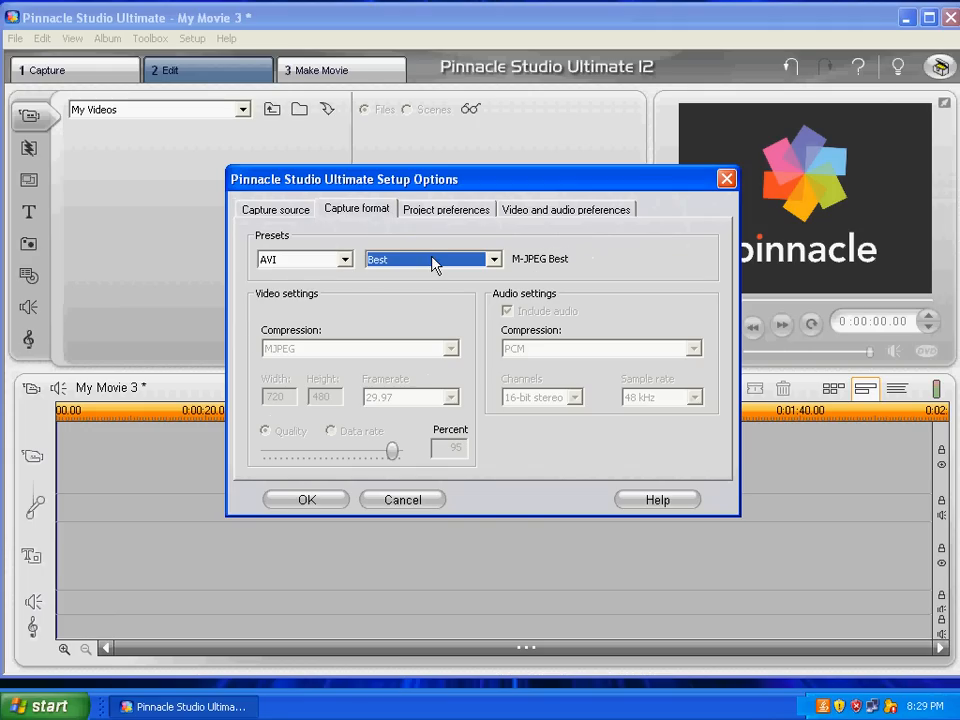
left_click(446, 210)
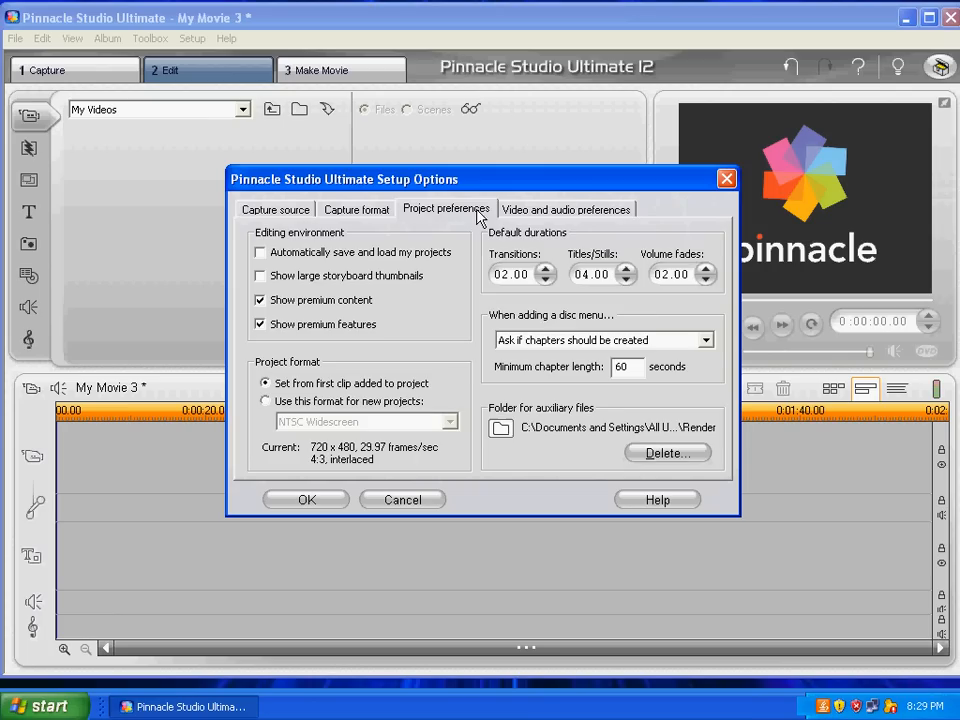
left_click(566, 208)
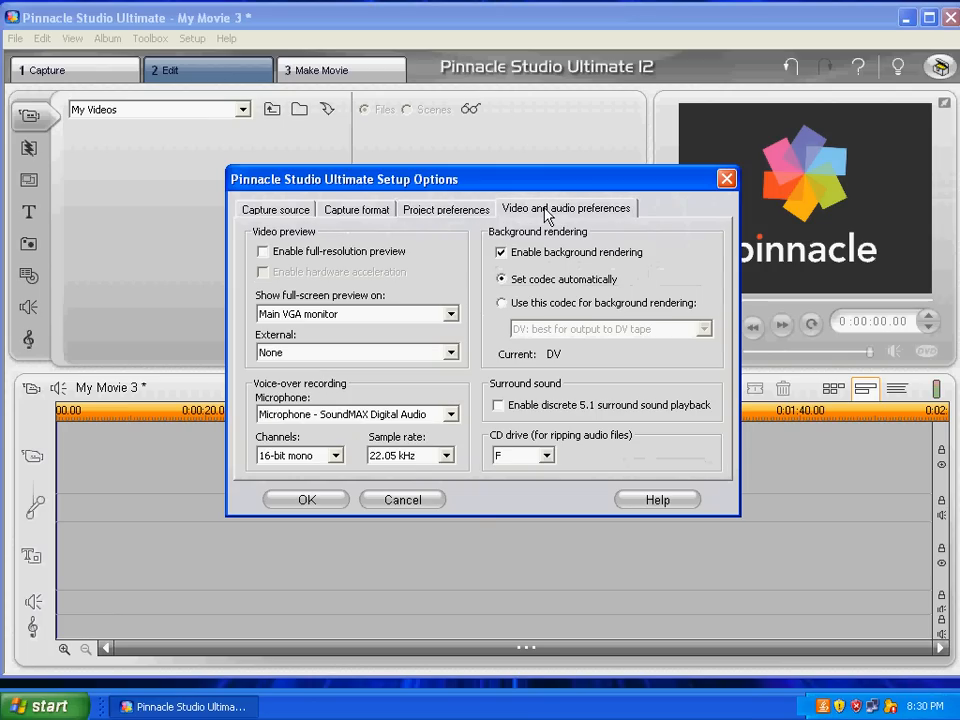
mouse_move(480, 210)
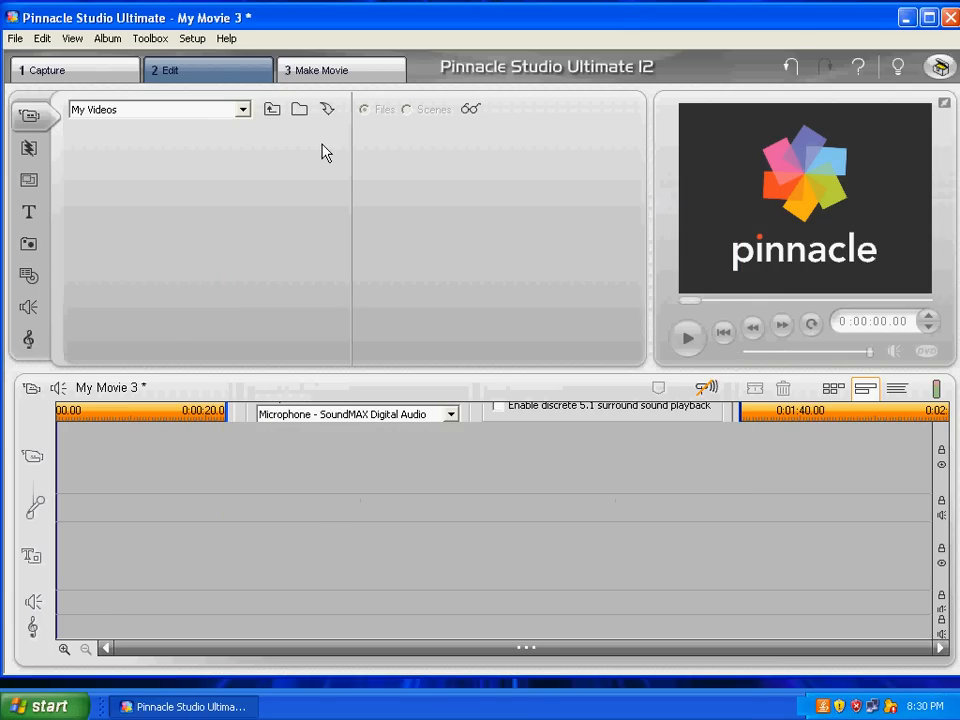
mouse_move(340, 180)
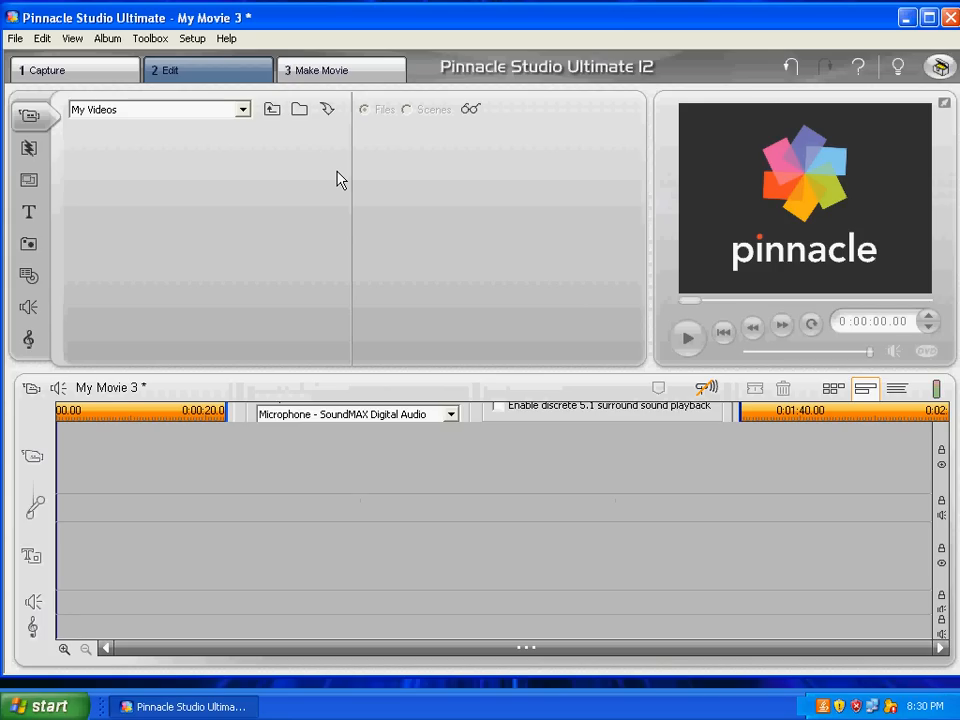
Close the Setup Options dialog and return to the empty My Movie 3 timeline
left_click(300, 108)
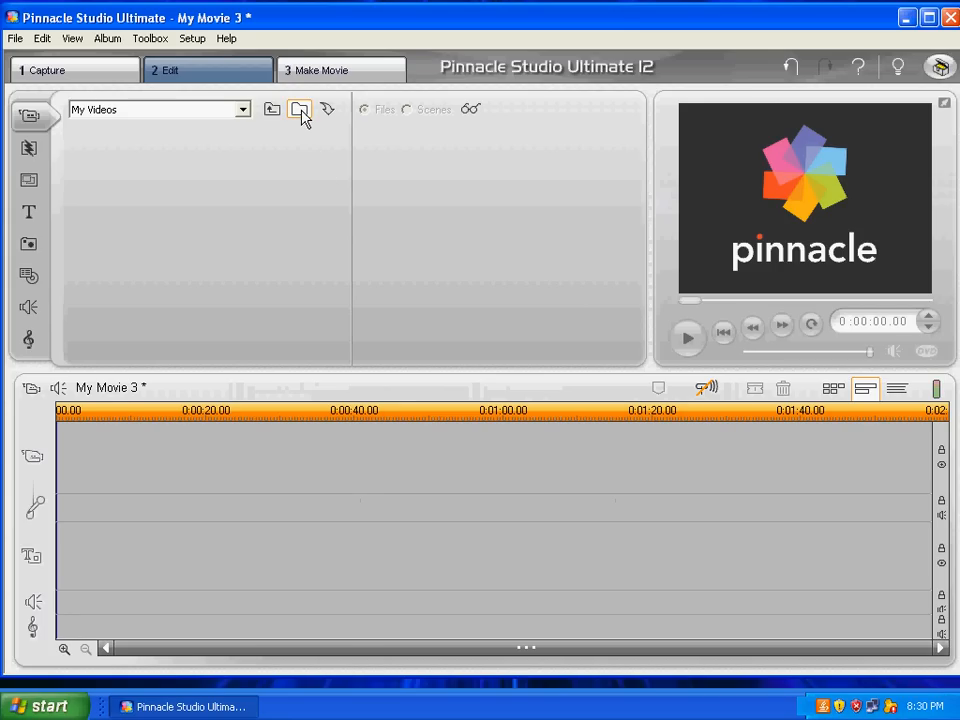
mouse_move(300, 110)
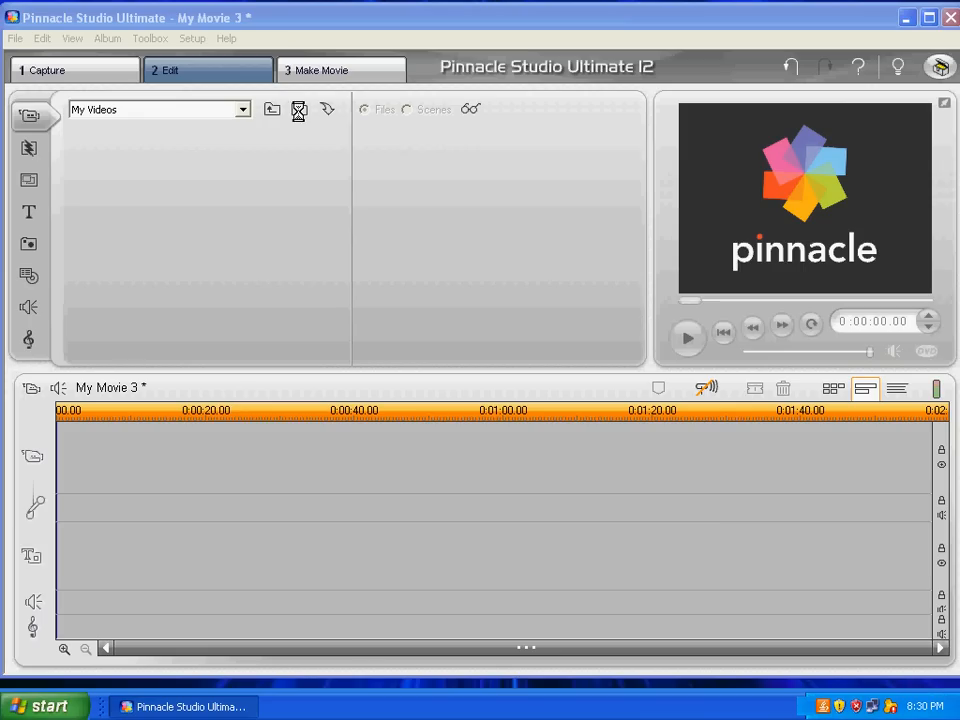
left_click(300, 110)
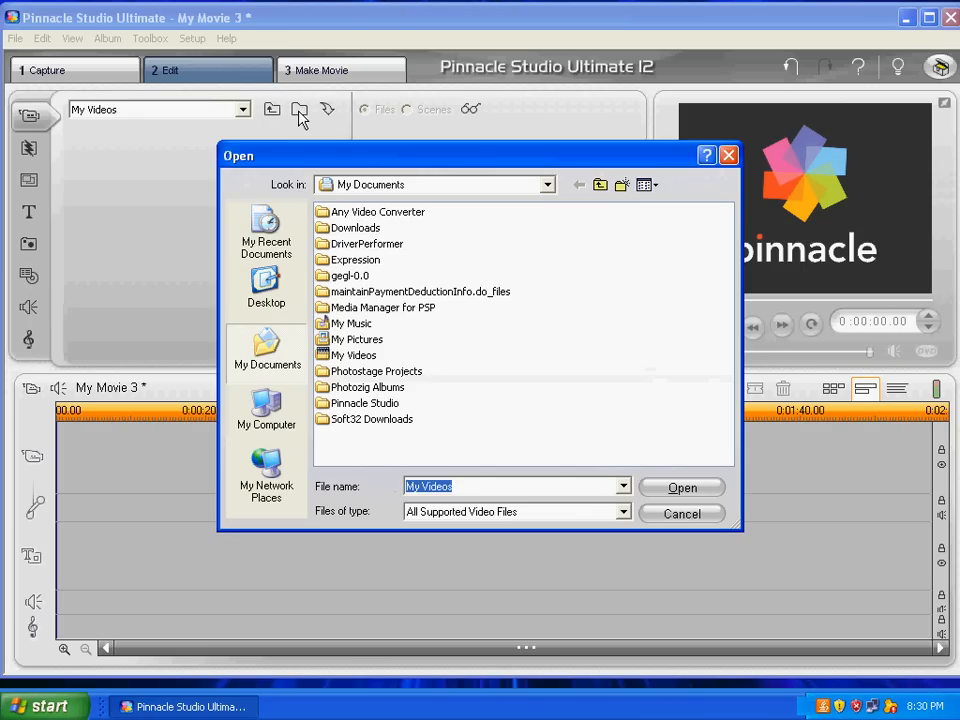
mouse_move(270, 364)
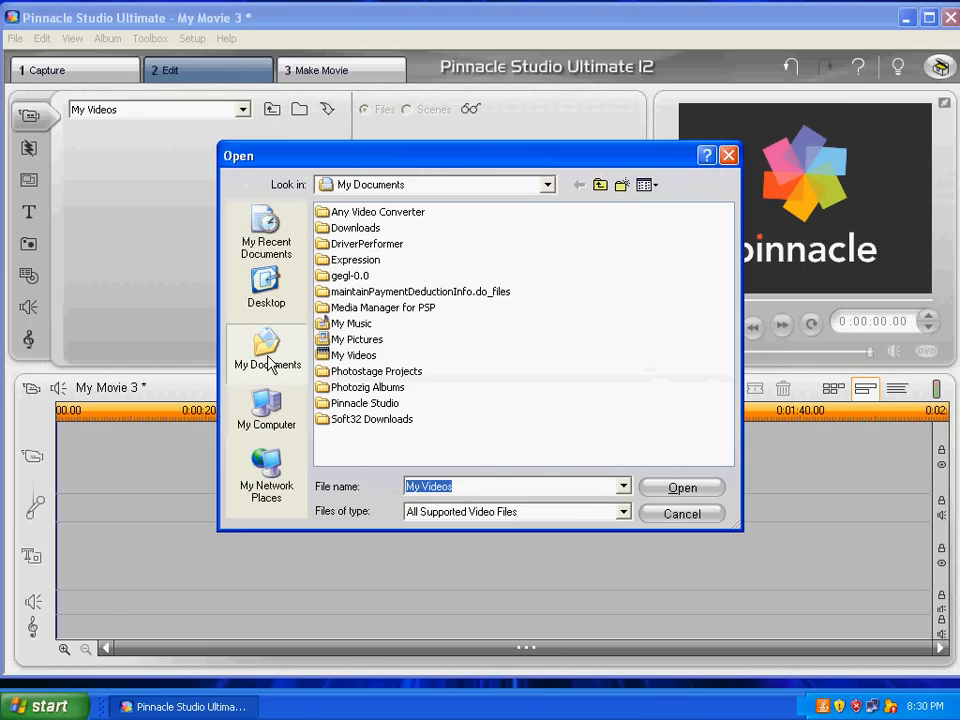
left_click(356, 356)
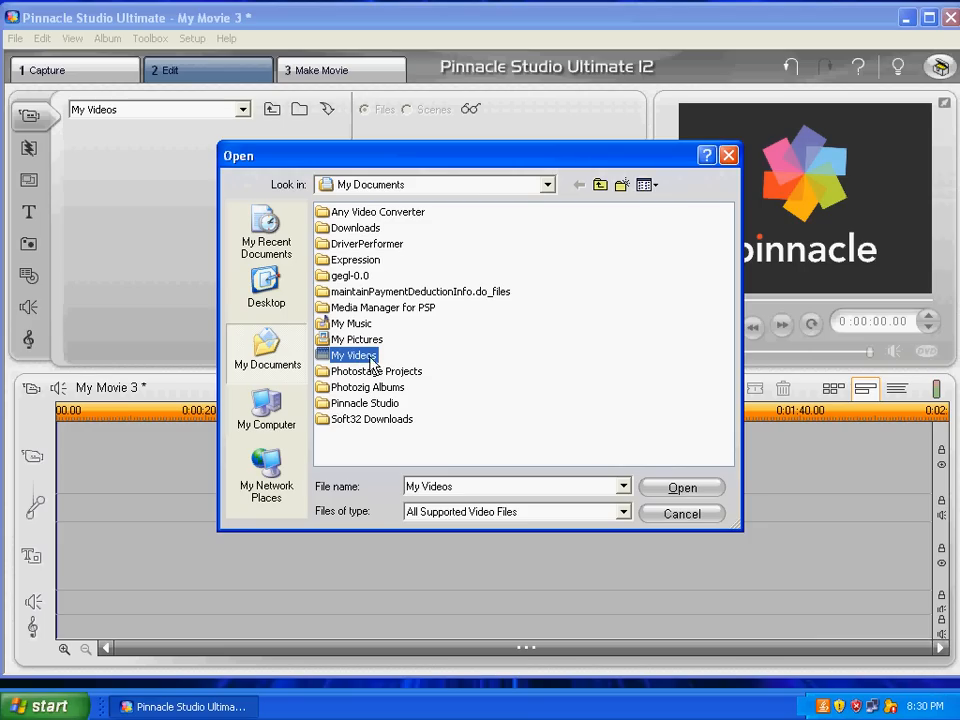
left_click(266, 284)
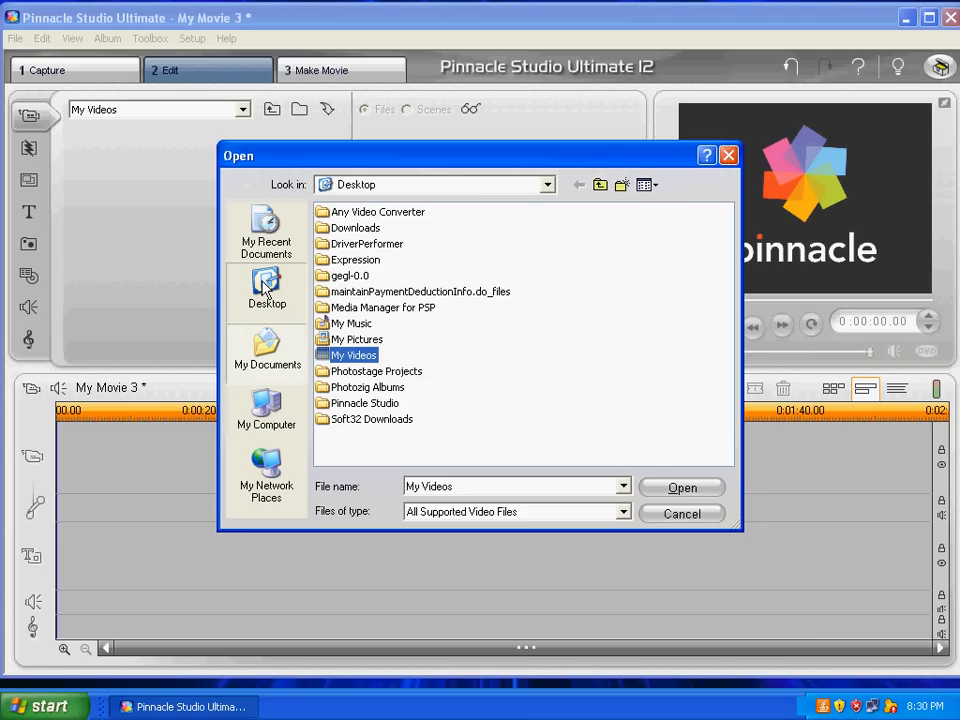
left_click(578, 184)
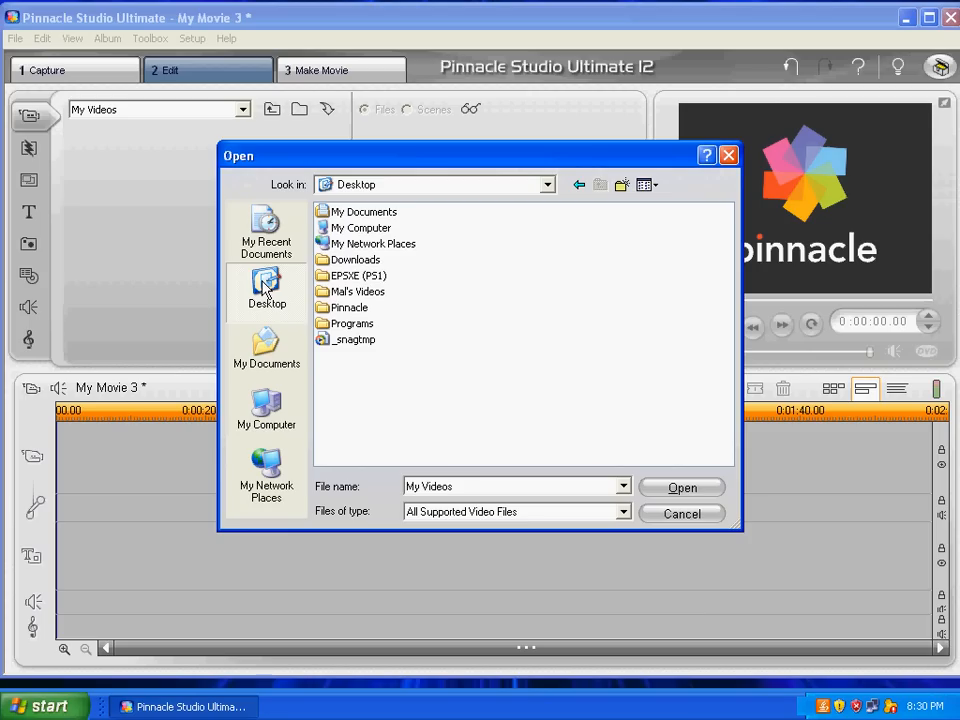
left_click(358, 292)
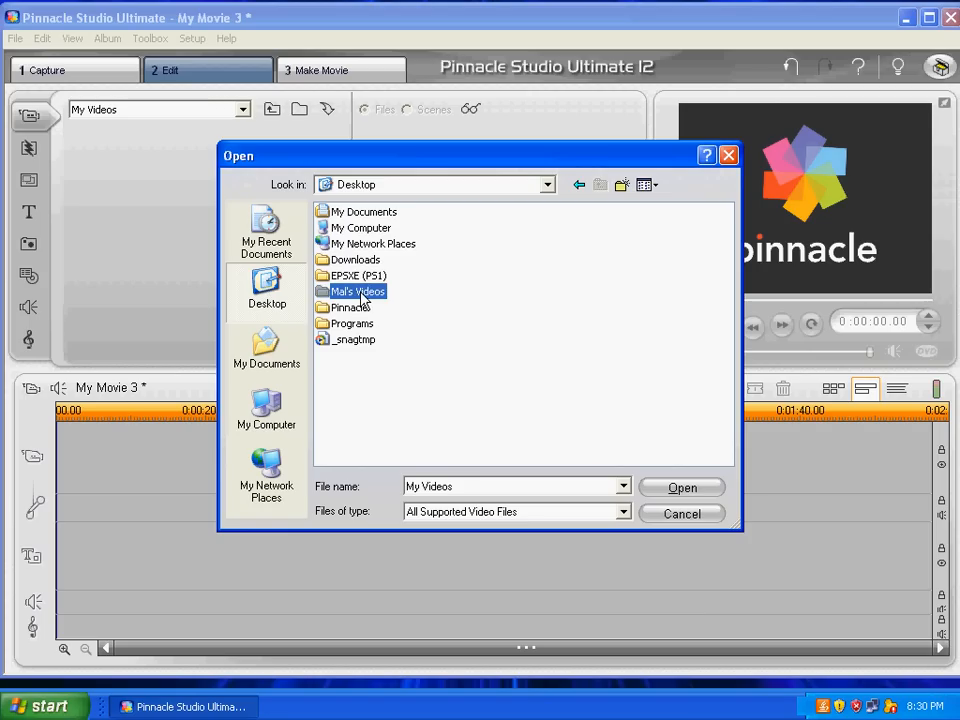
double_click(360, 292)
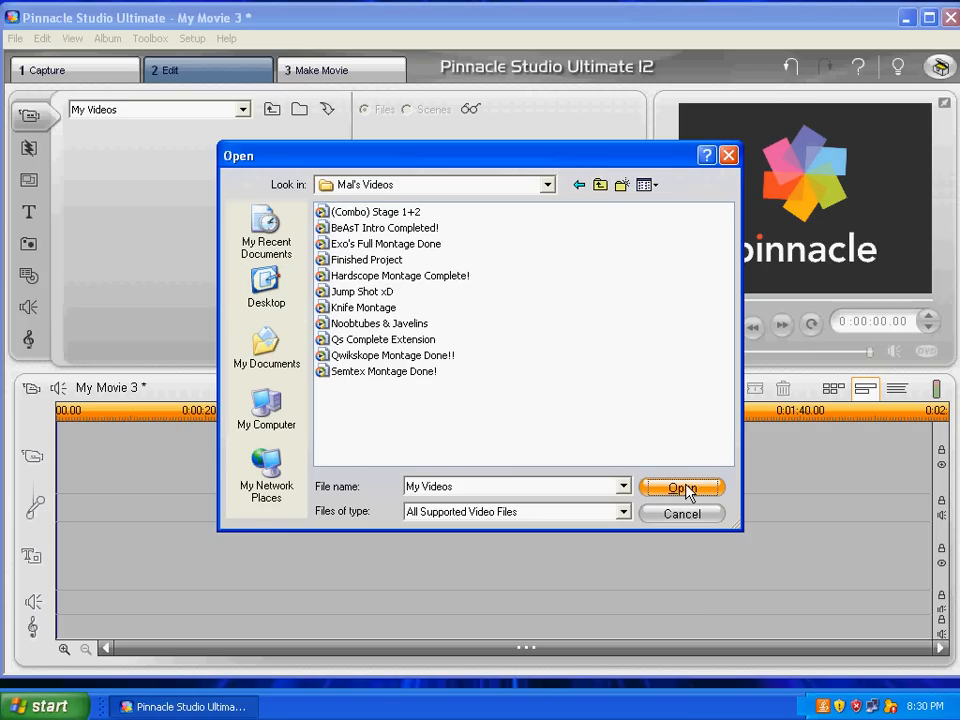
mouse_move(724, 496)
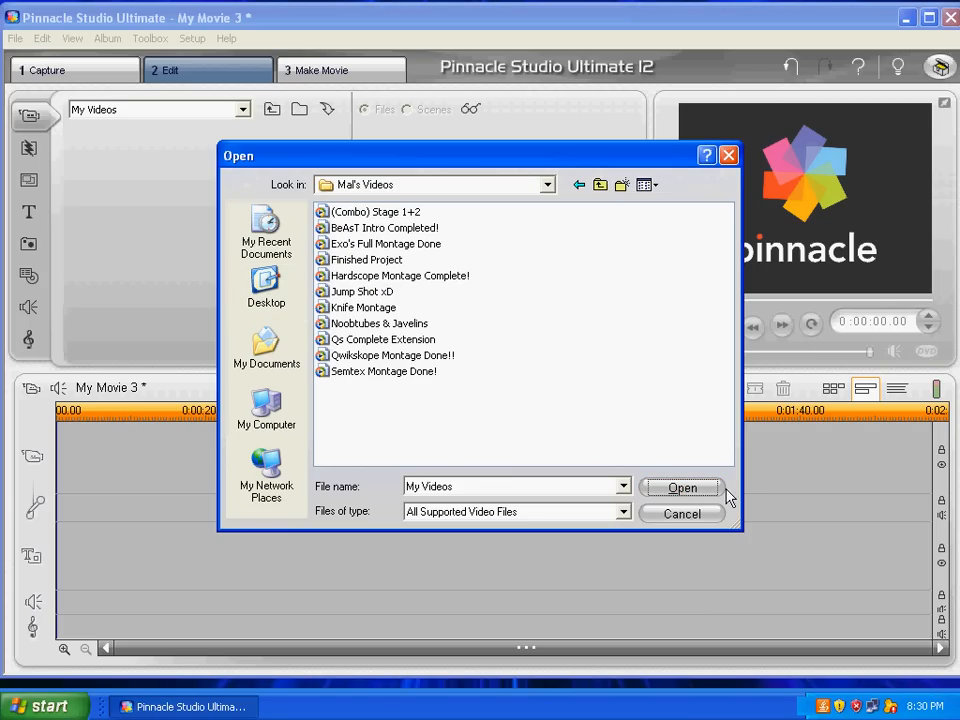
left_click(682, 488)
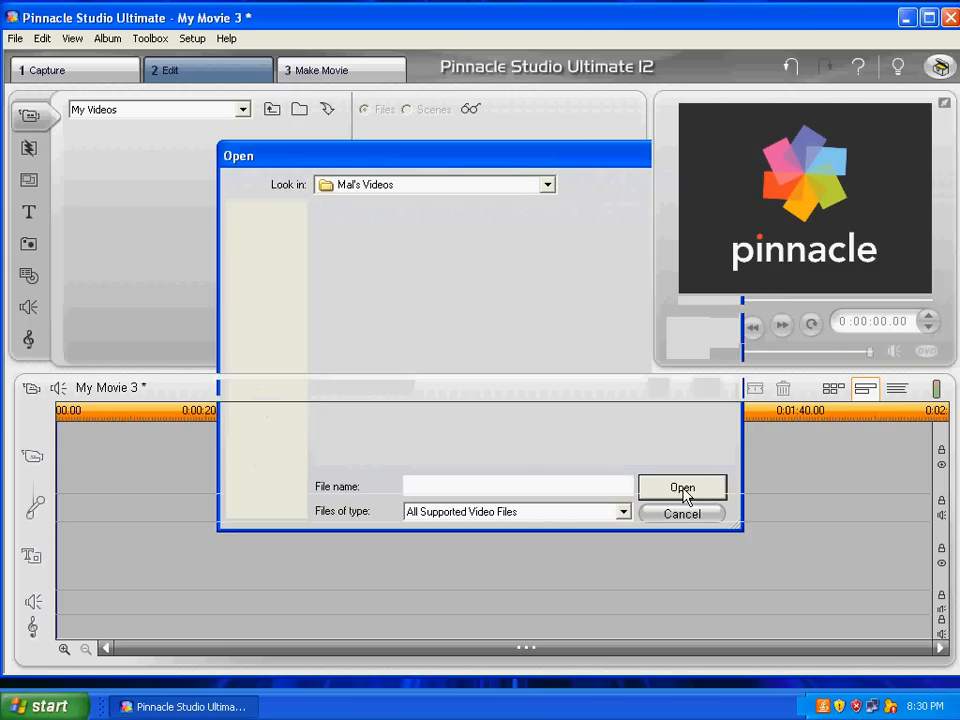
left_click(680, 512)
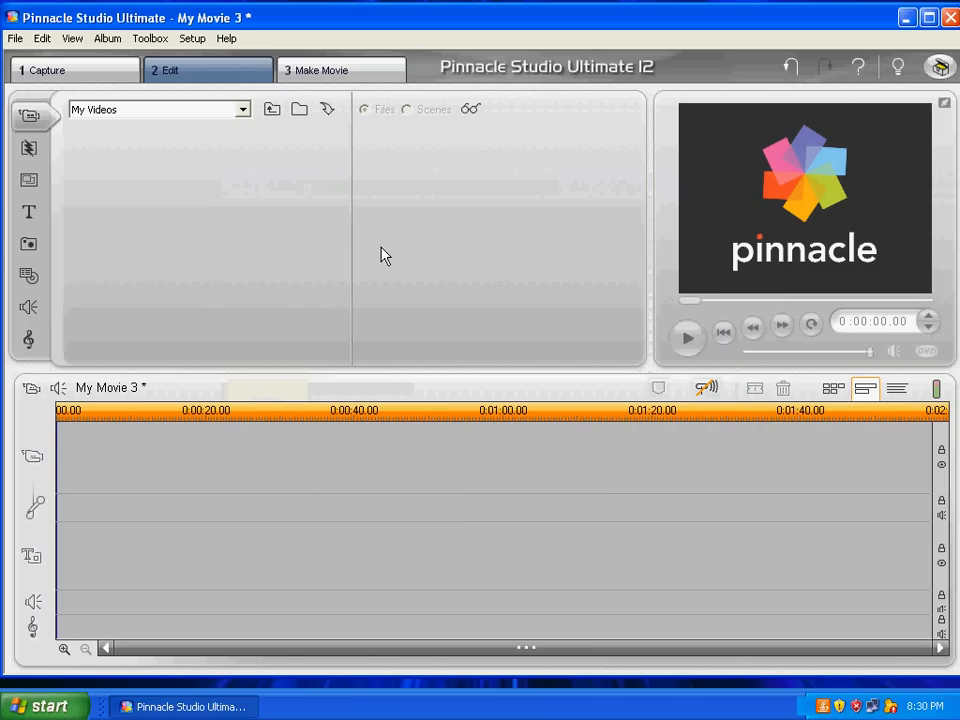
mouse_move(232, 110)
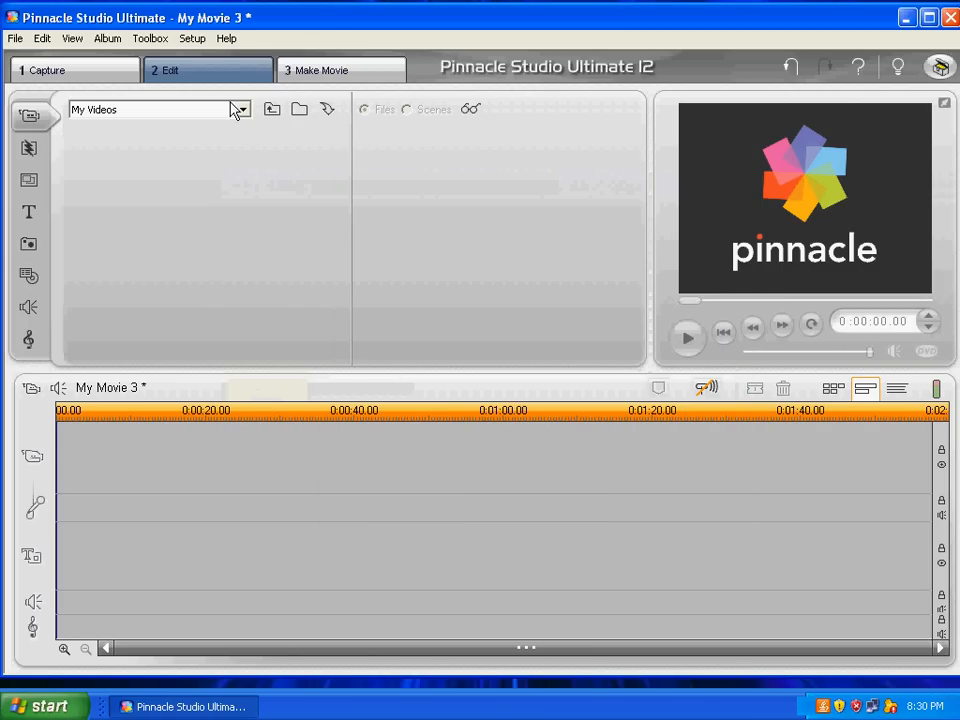
Load the (Combo) Stage 1+2 video from the Desktop videos folder into the album
left_click(300, 108)
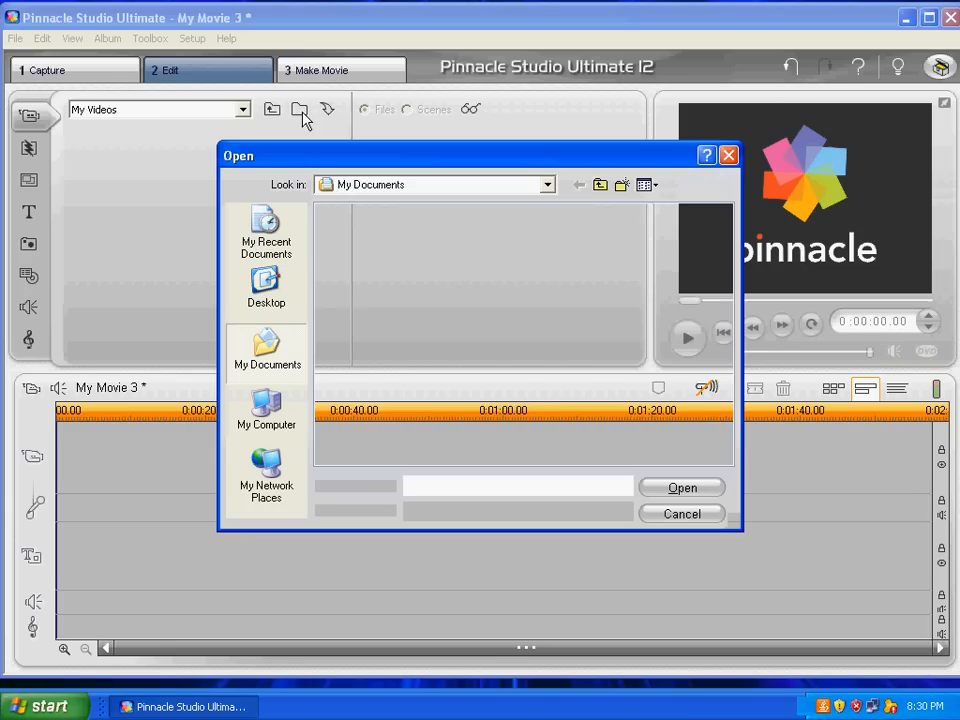
left_click(266, 288)
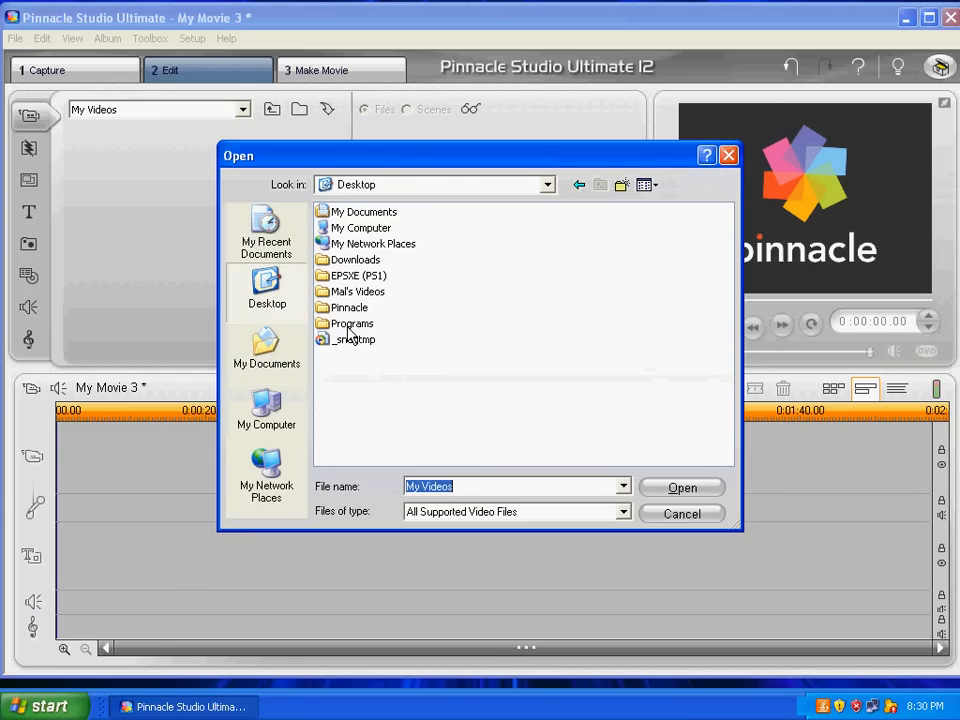
left_click(360, 292)
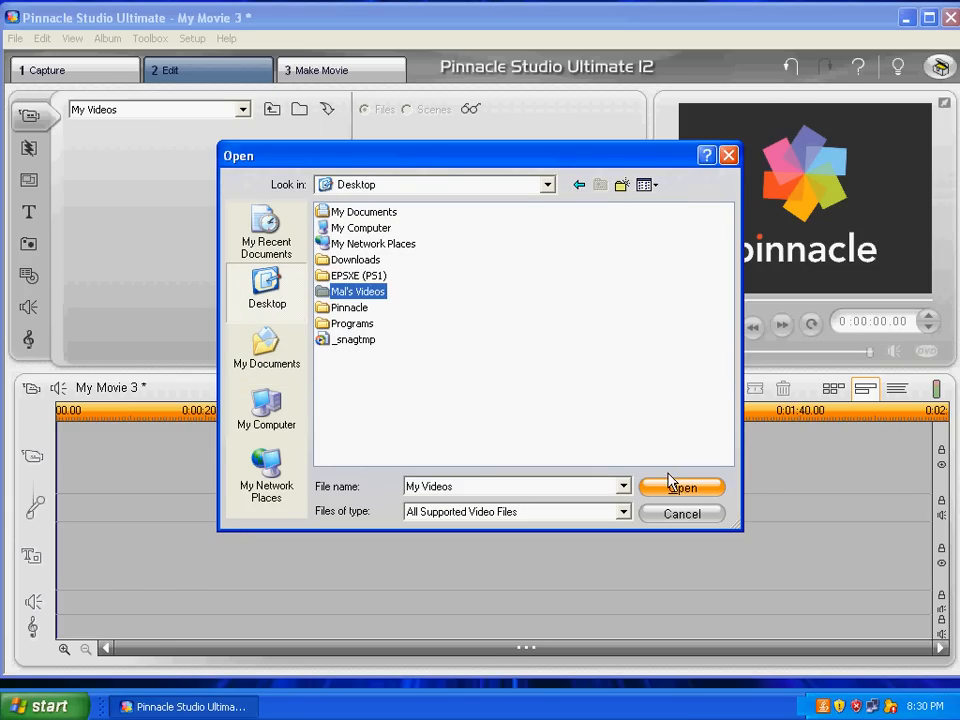
double_click(358, 292)
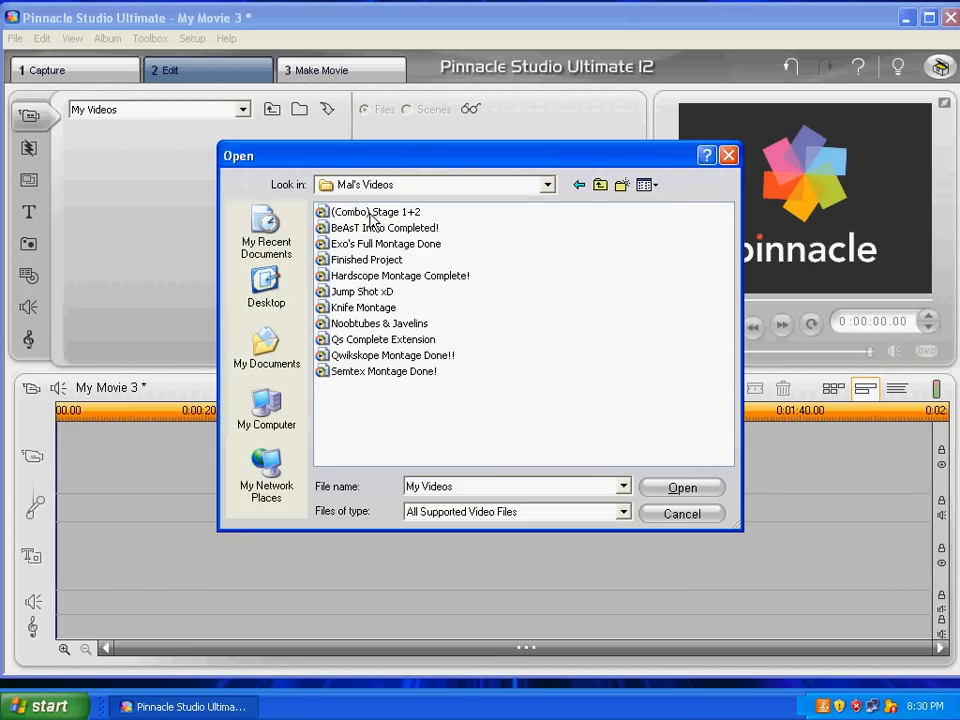
left_click(376, 212)
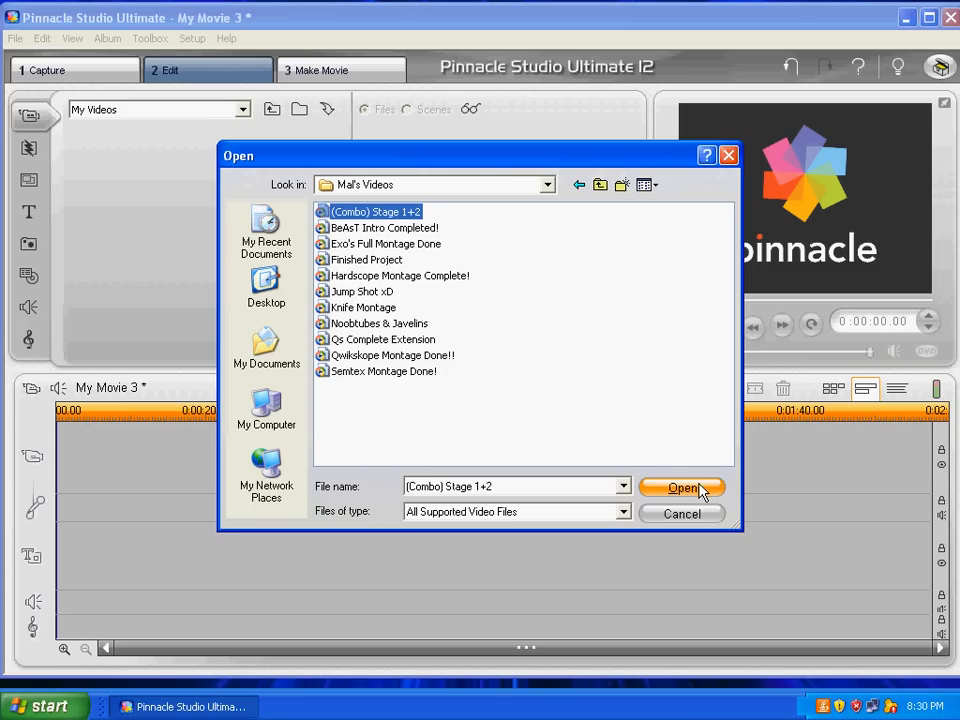
left_click(684, 488)
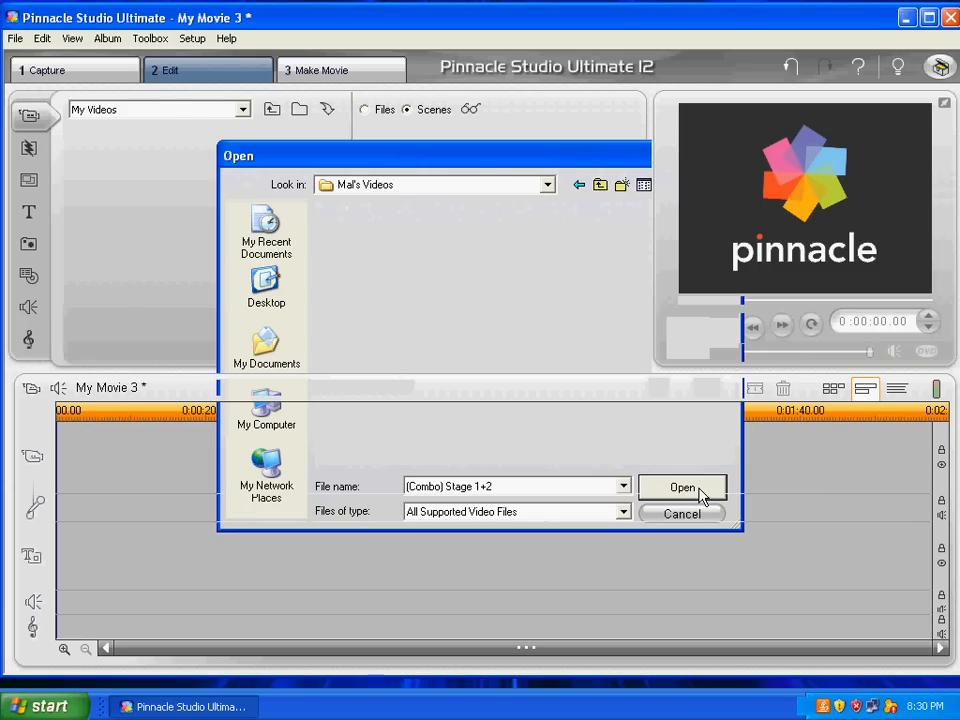
left_click(682, 488)
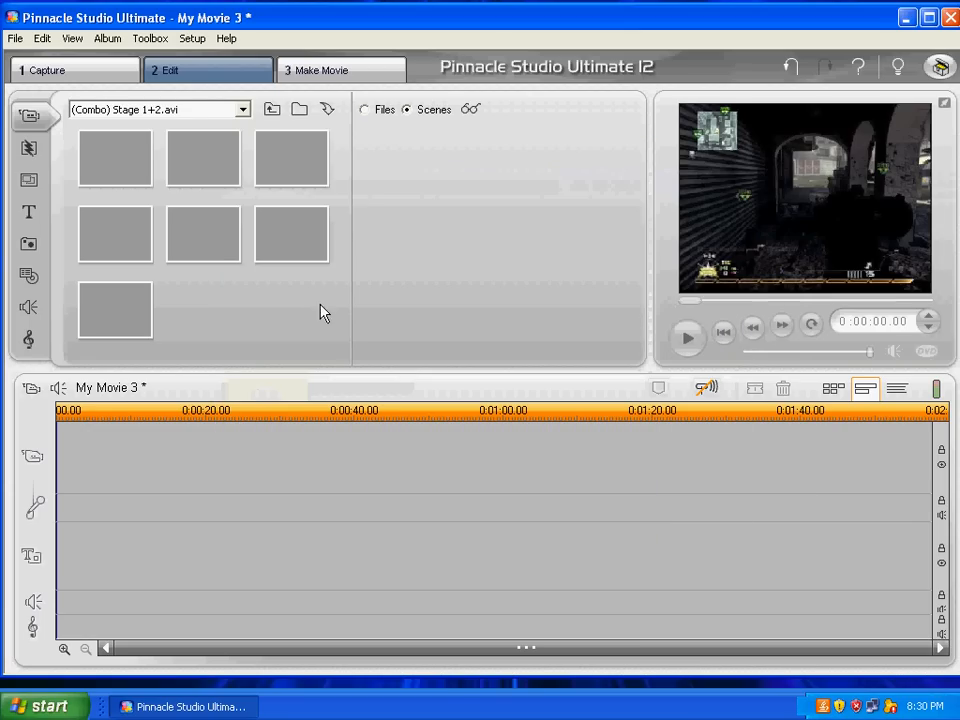
left_click(240, 110)
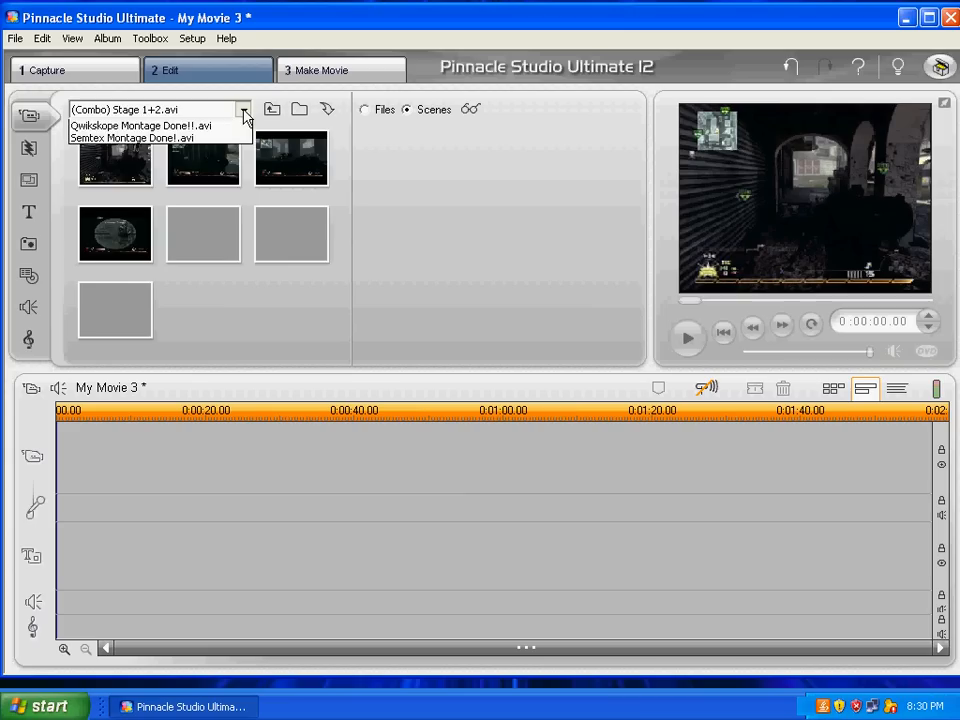
left_click(242, 108)
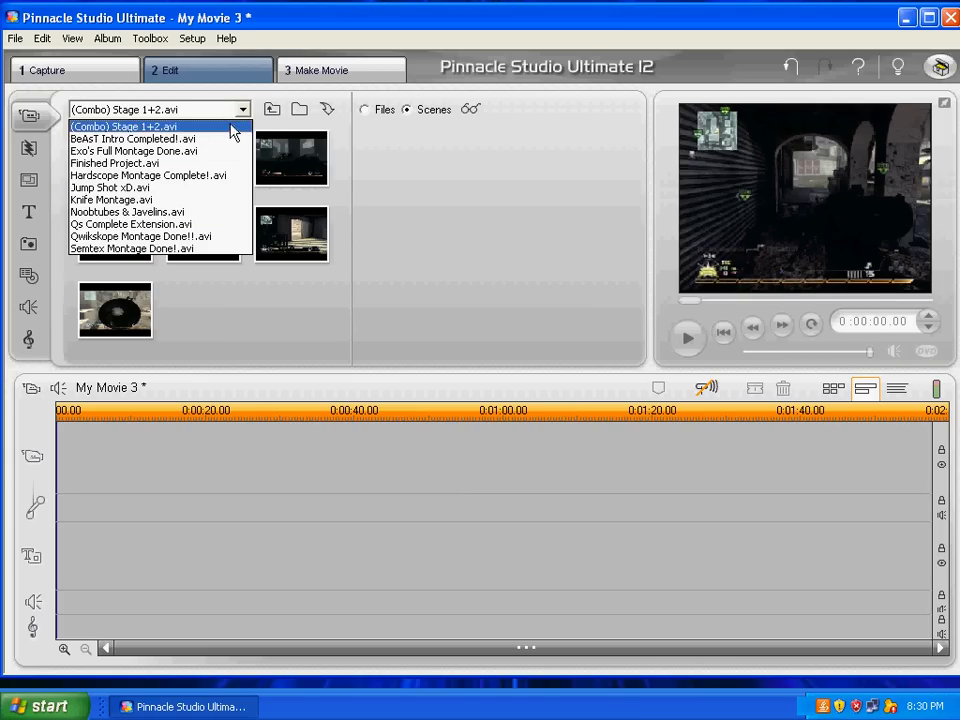
mouse_move(160, 248)
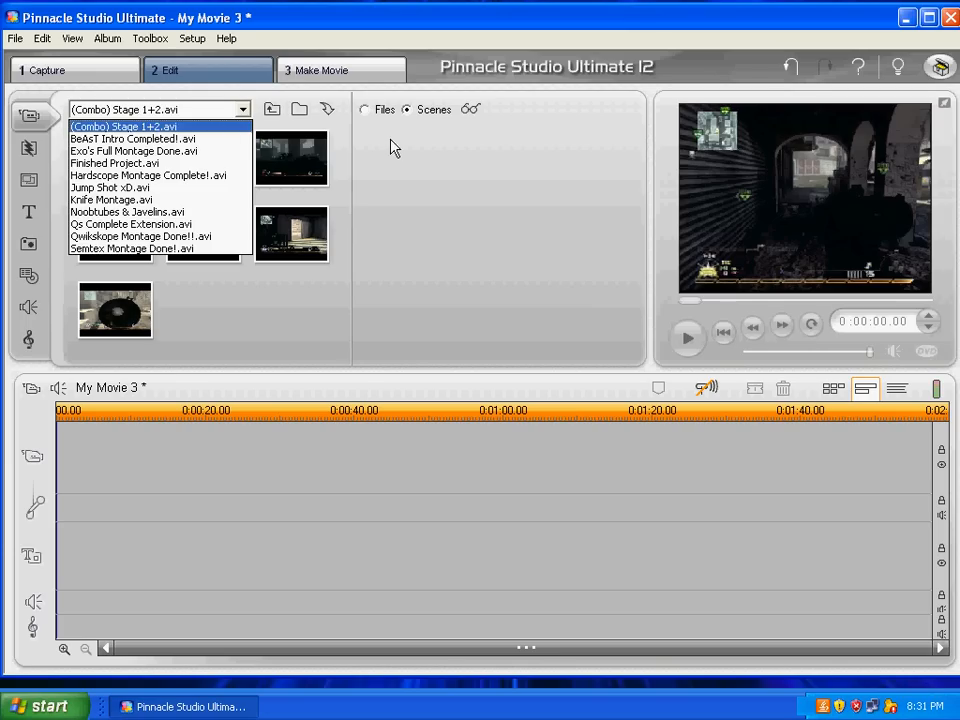
left_click(122, 126)
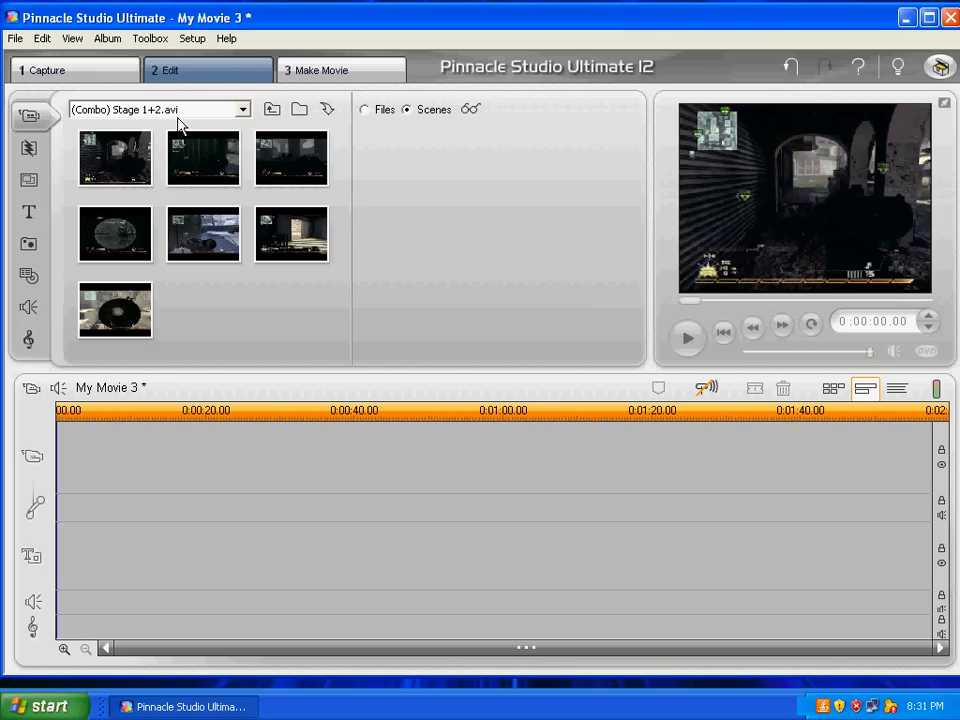
mouse_move(292, 160)
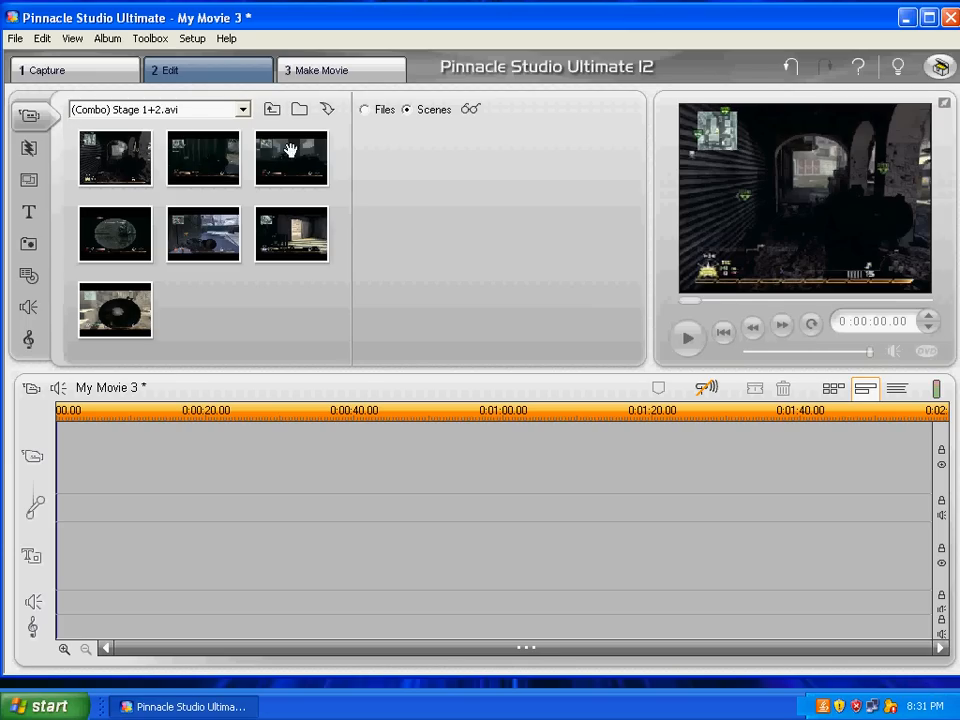
mouse_move(104, 214)
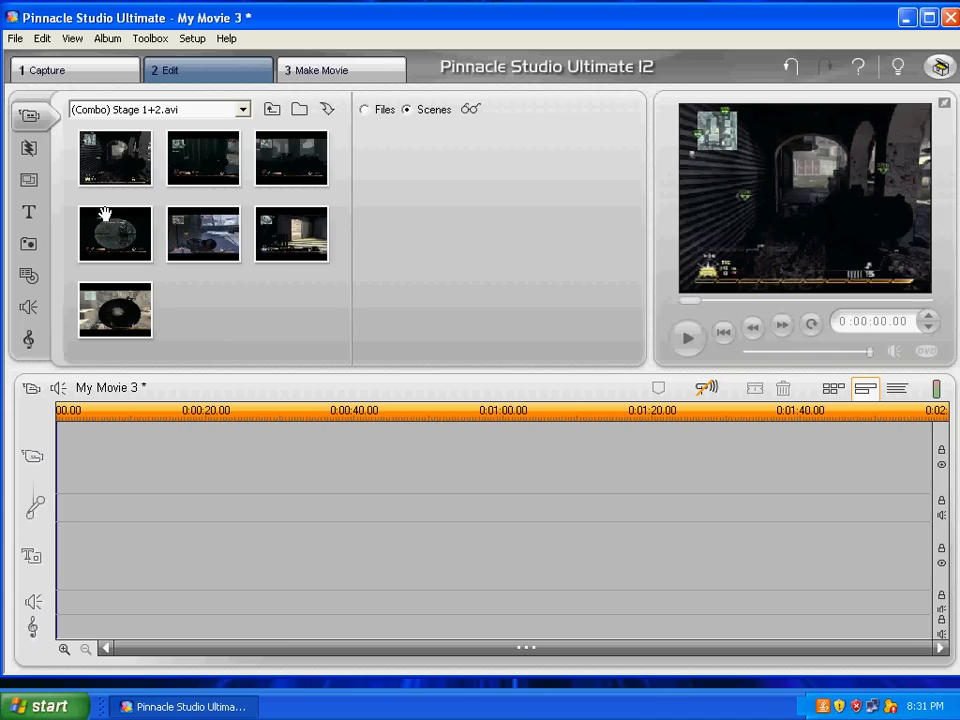
mouse_move(116, 156)
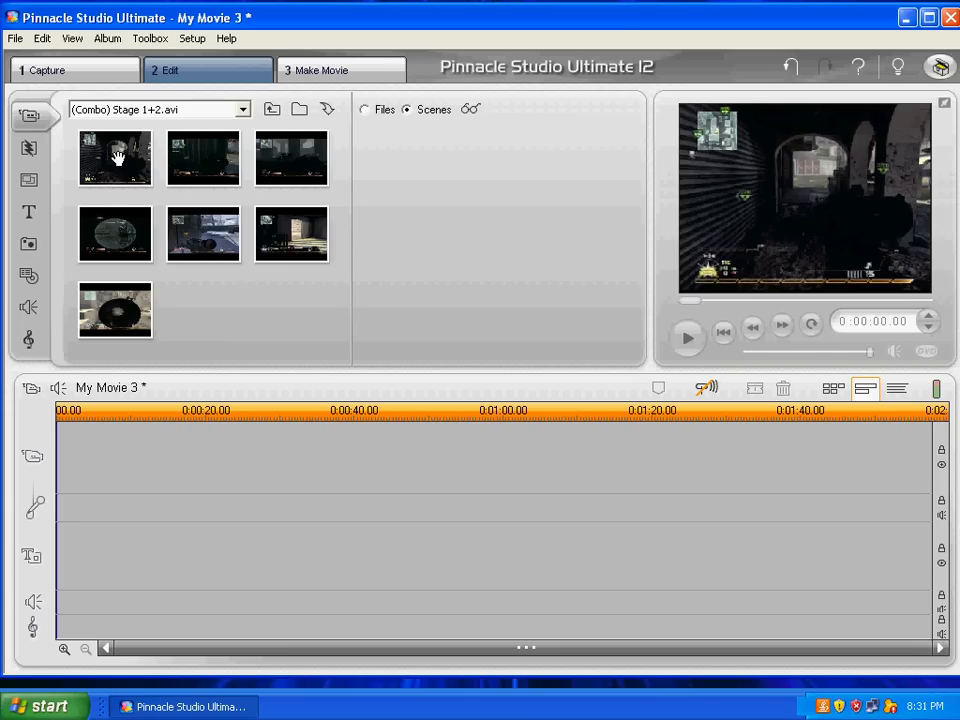
mouse_move(114, 232)
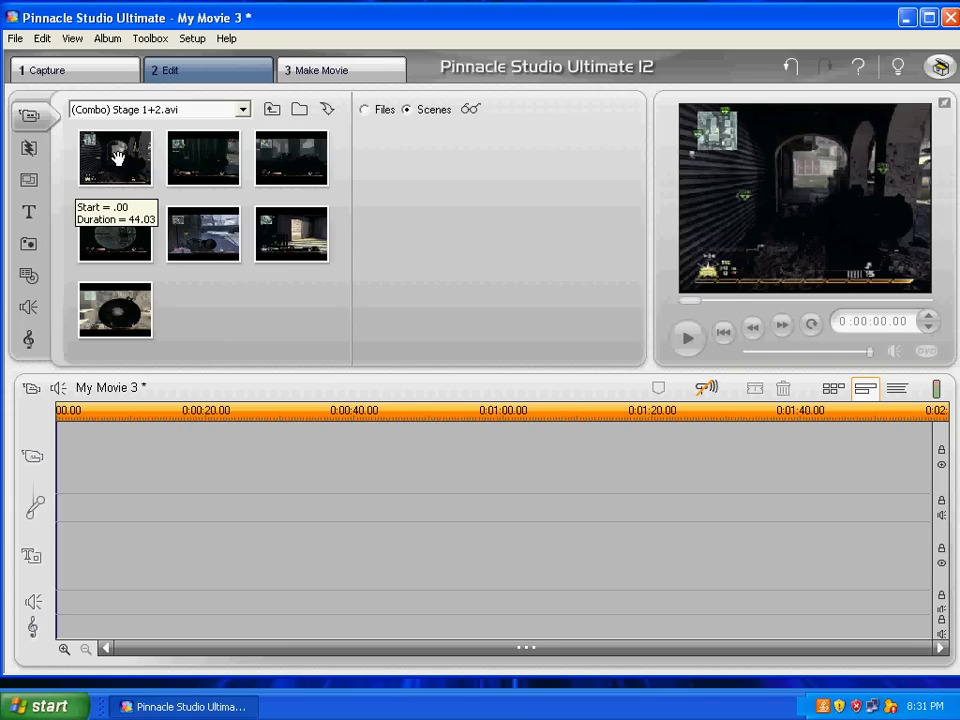
mouse_move(240, 120)
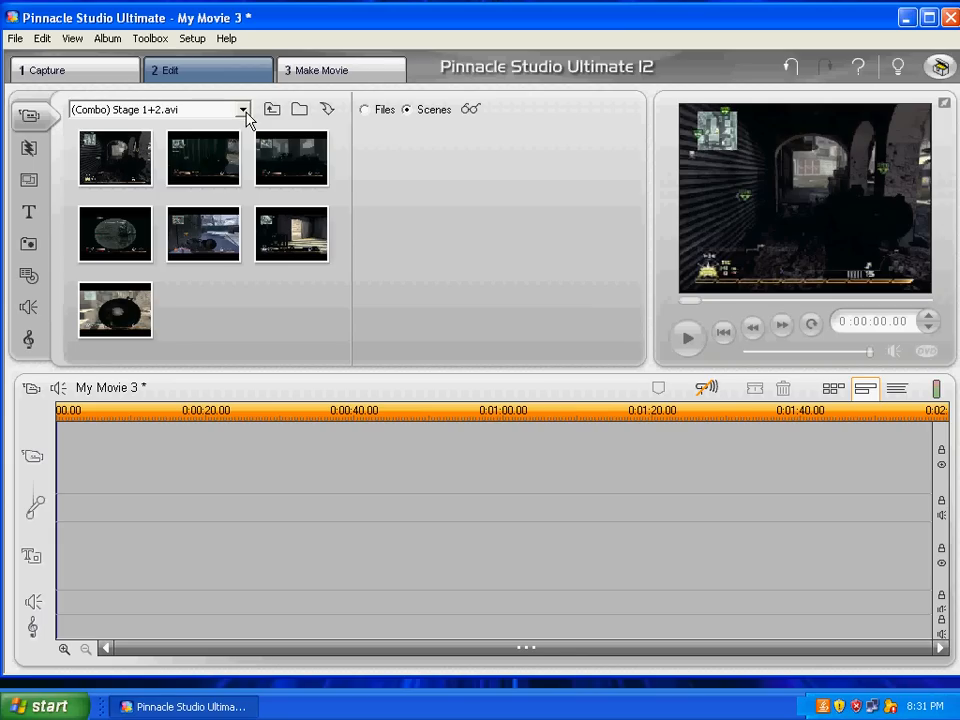
mouse_move(136, 186)
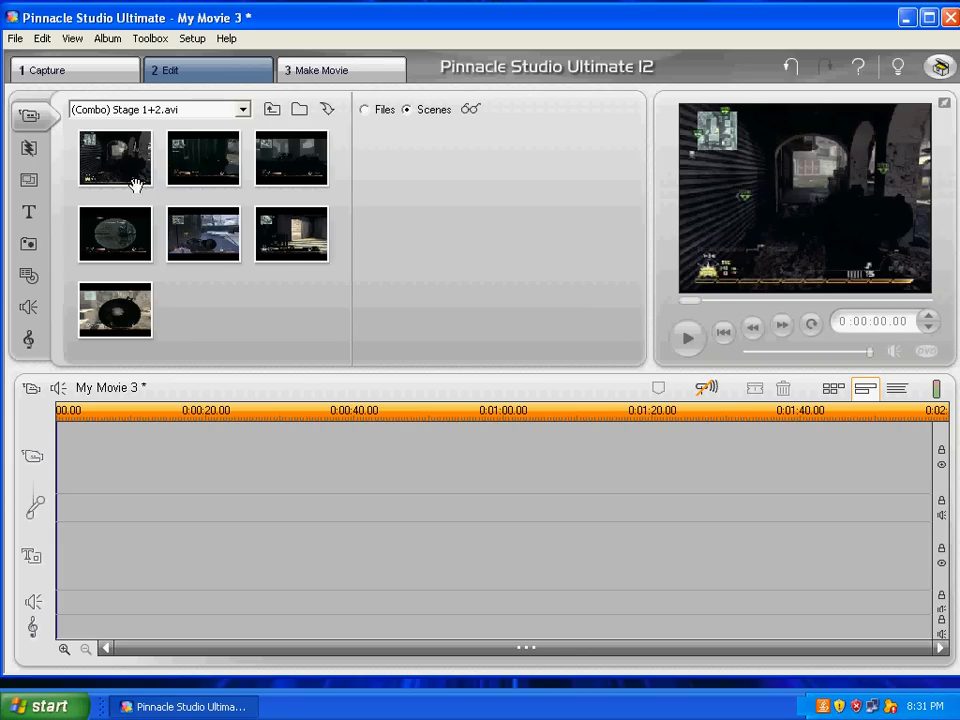
mouse_move(90, 156)
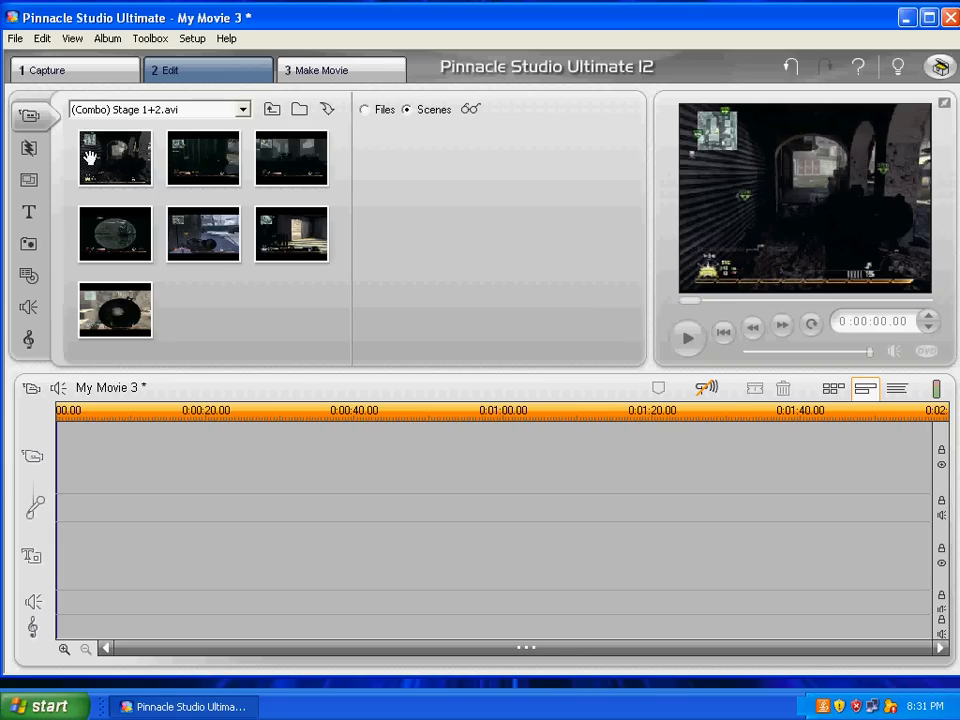
Subdivide the first scene into 10-second scenes
right_click(116, 158)
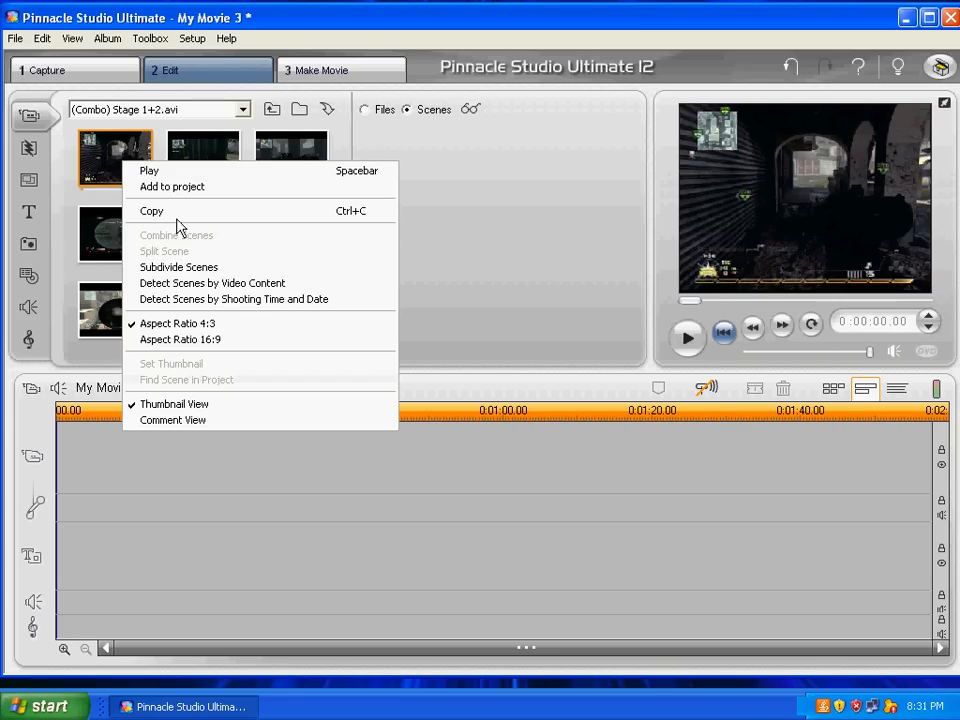
mouse_move(178, 268)
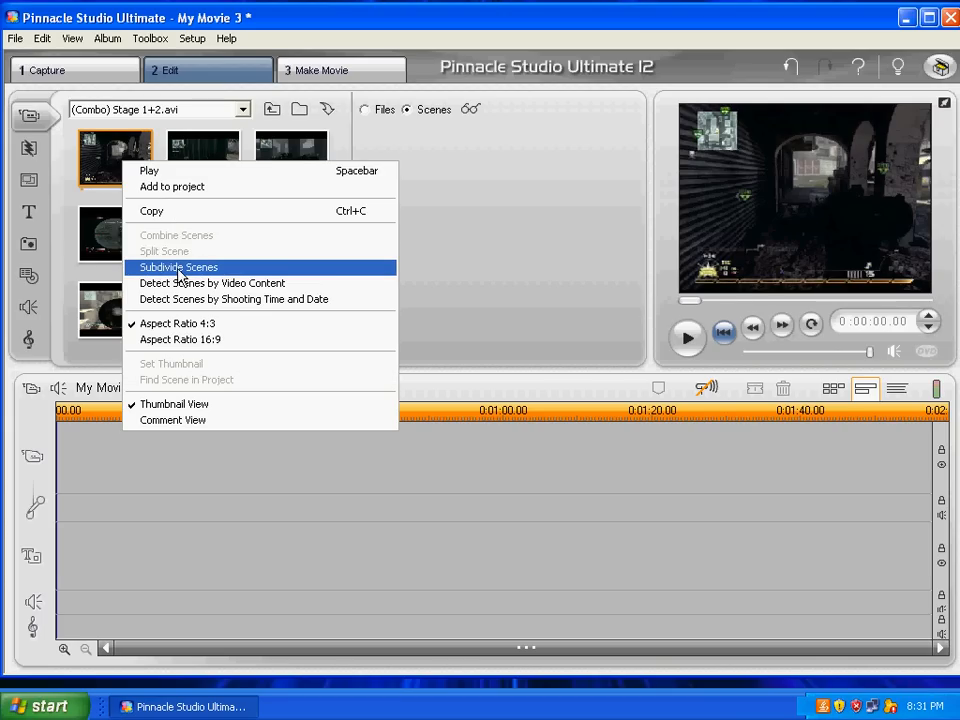
left_click(178, 268)
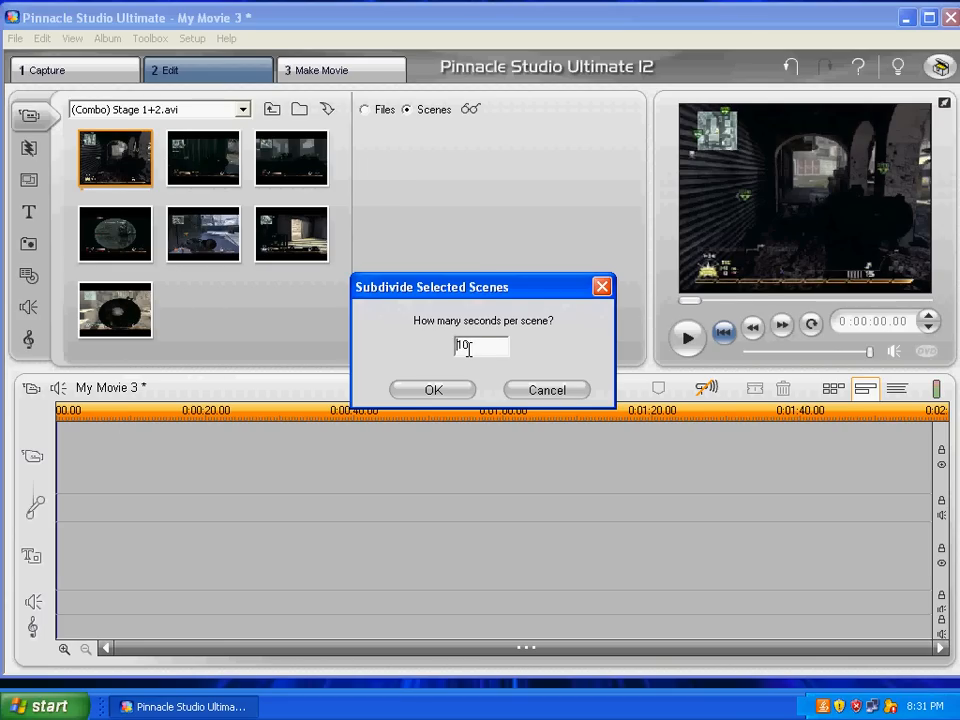
mouse_move(260, 184)
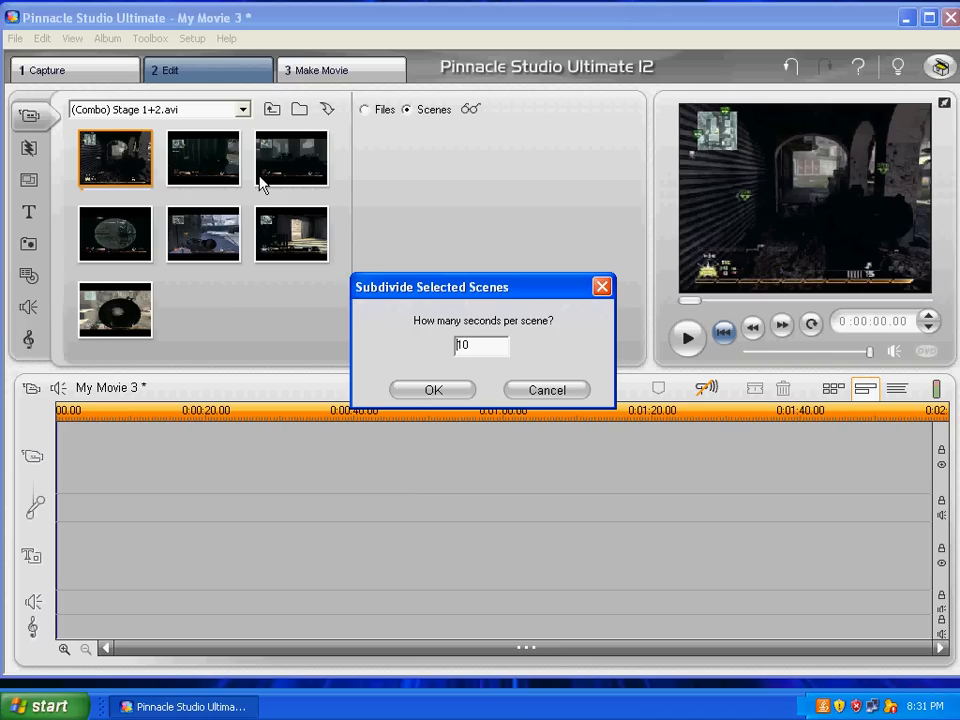
mouse_move(140, 280)
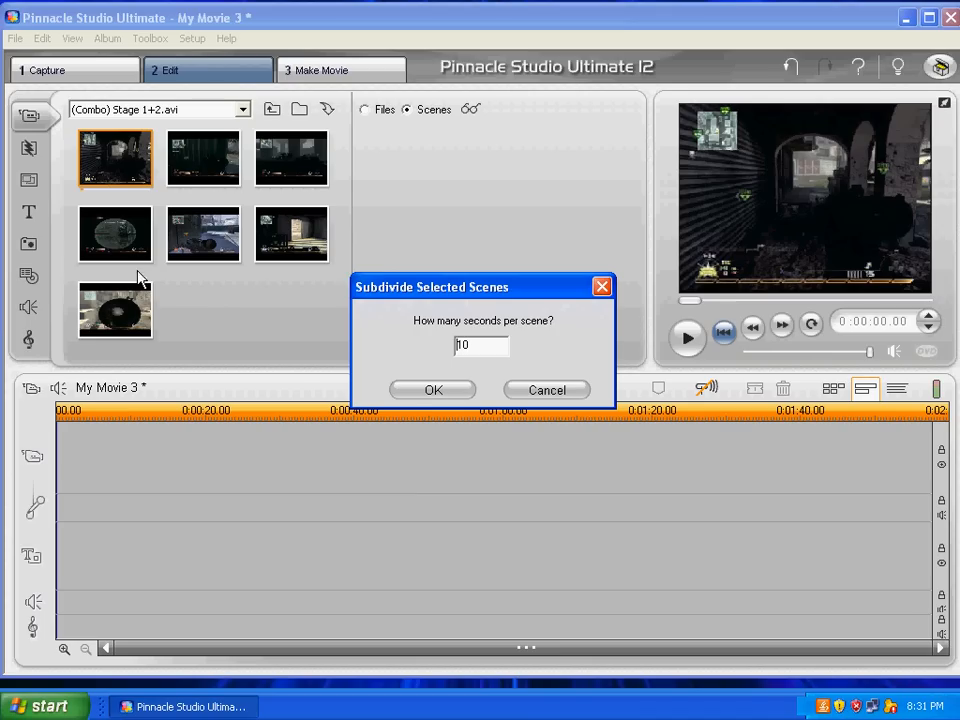
left_click(546, 390)
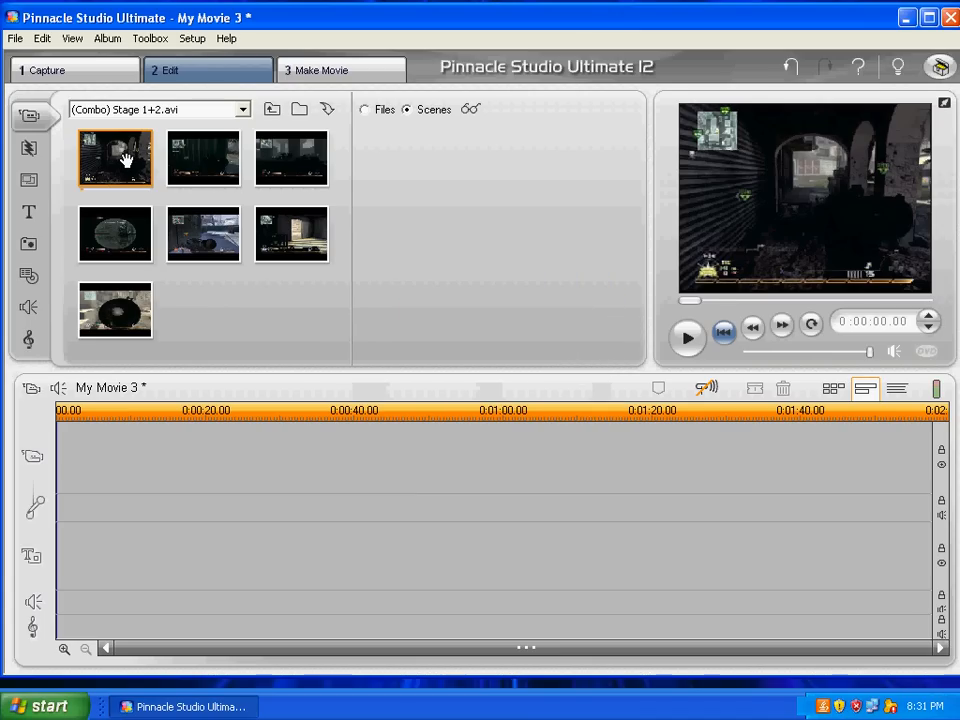
mouse_move(204, 168)
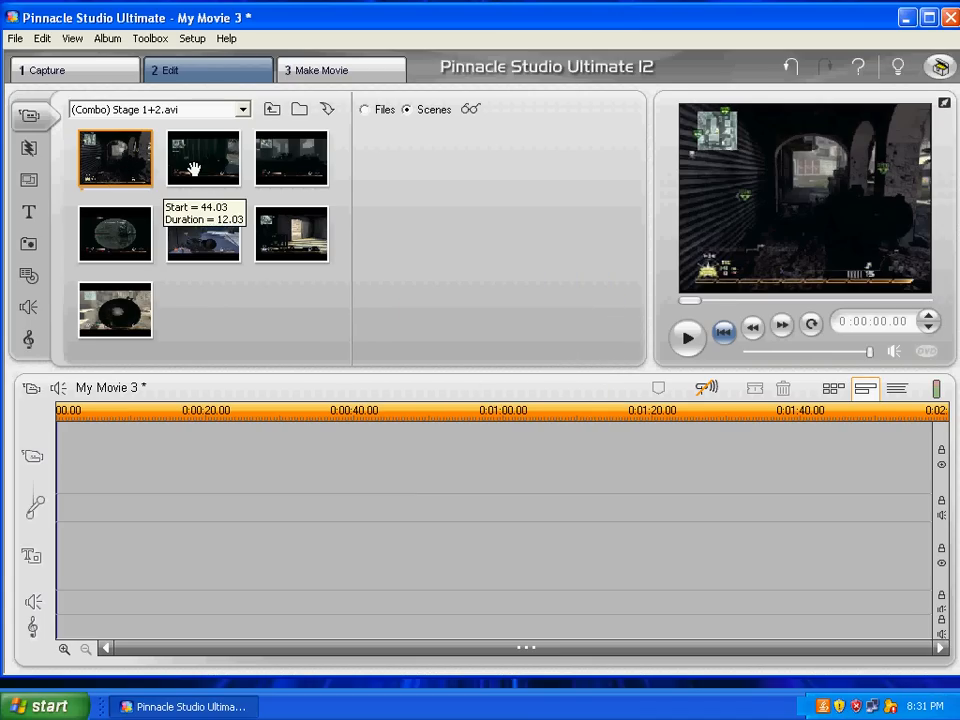
mouse_move(126, 244)
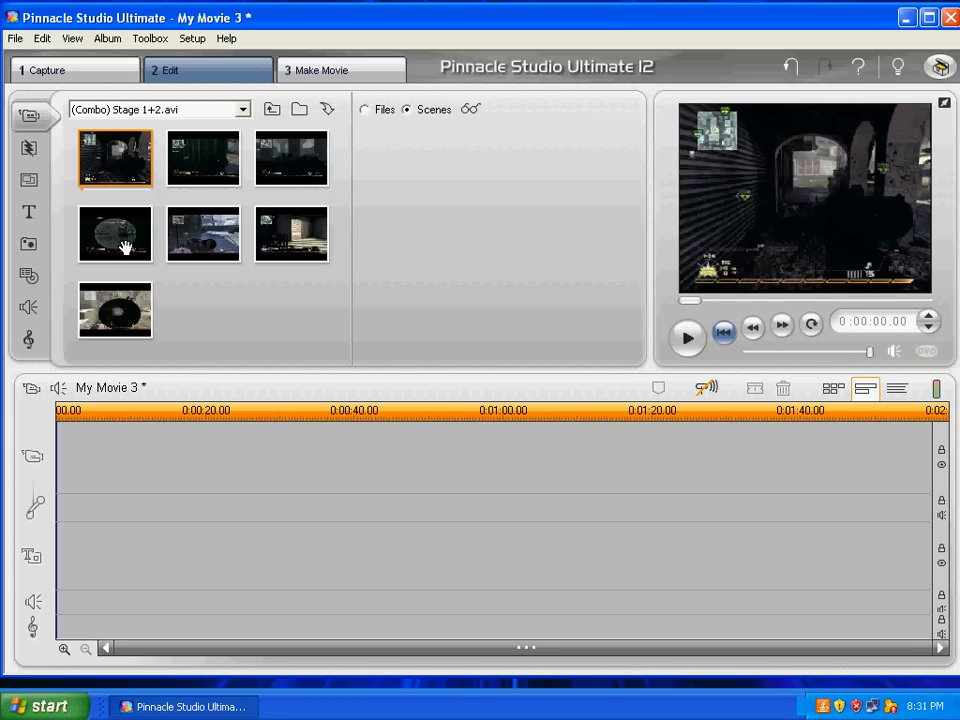
mouse_move(116, 244)
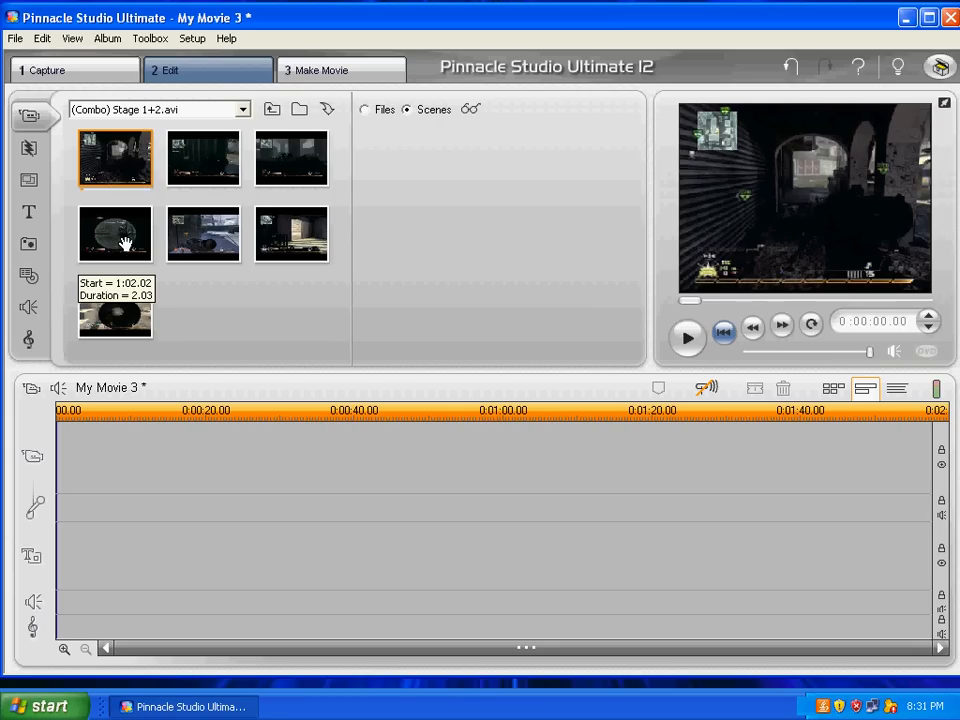
mouse_move(116, 178)
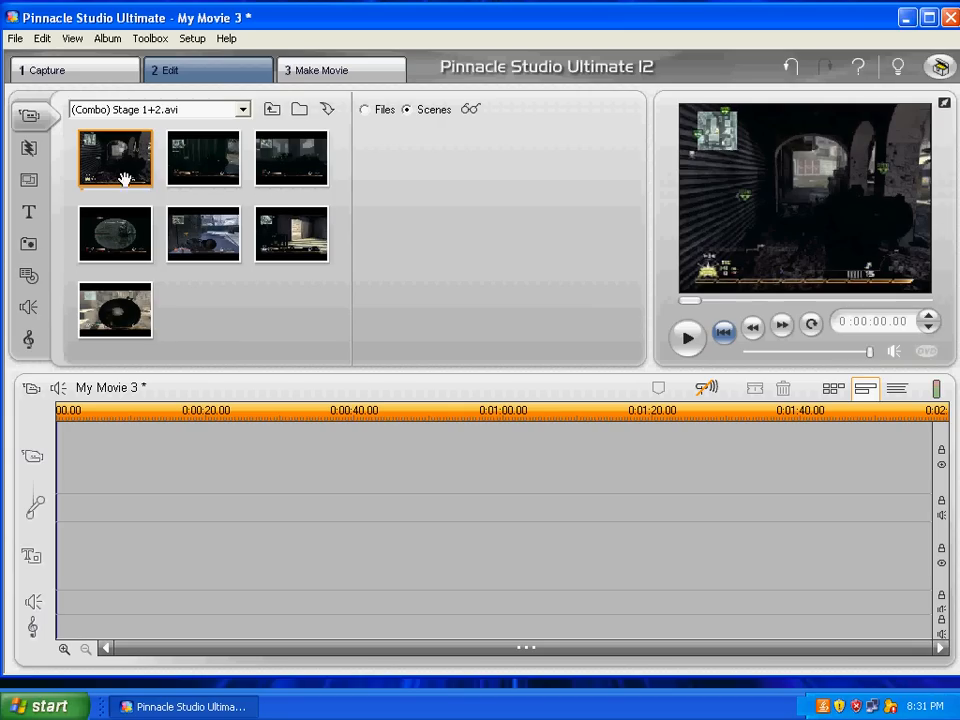
mouse_move(212, 332)
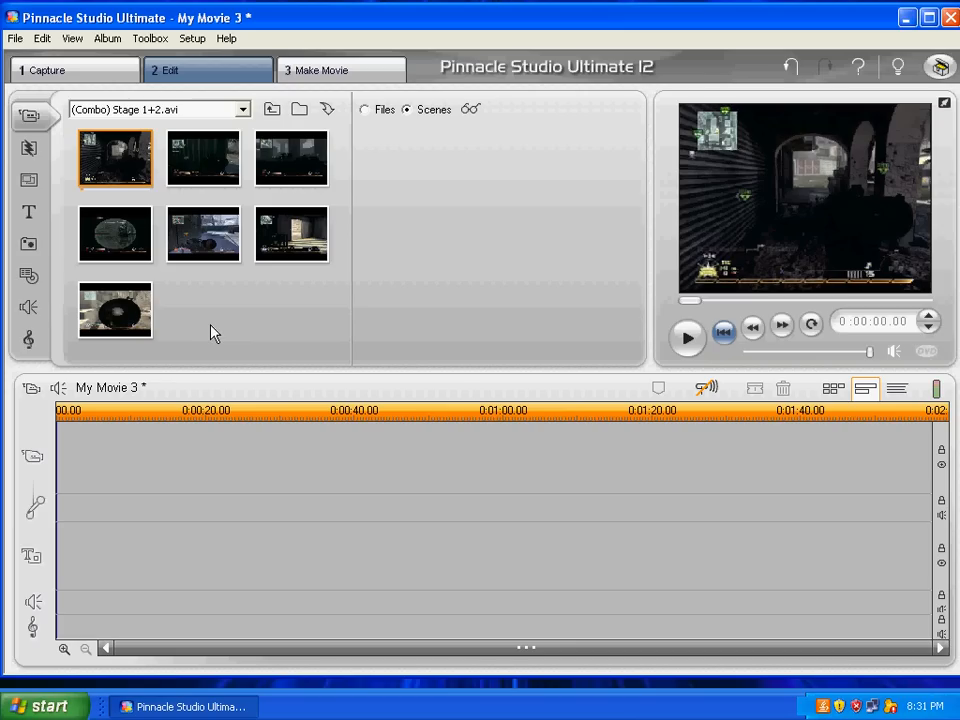
mouse_move(318, 284)
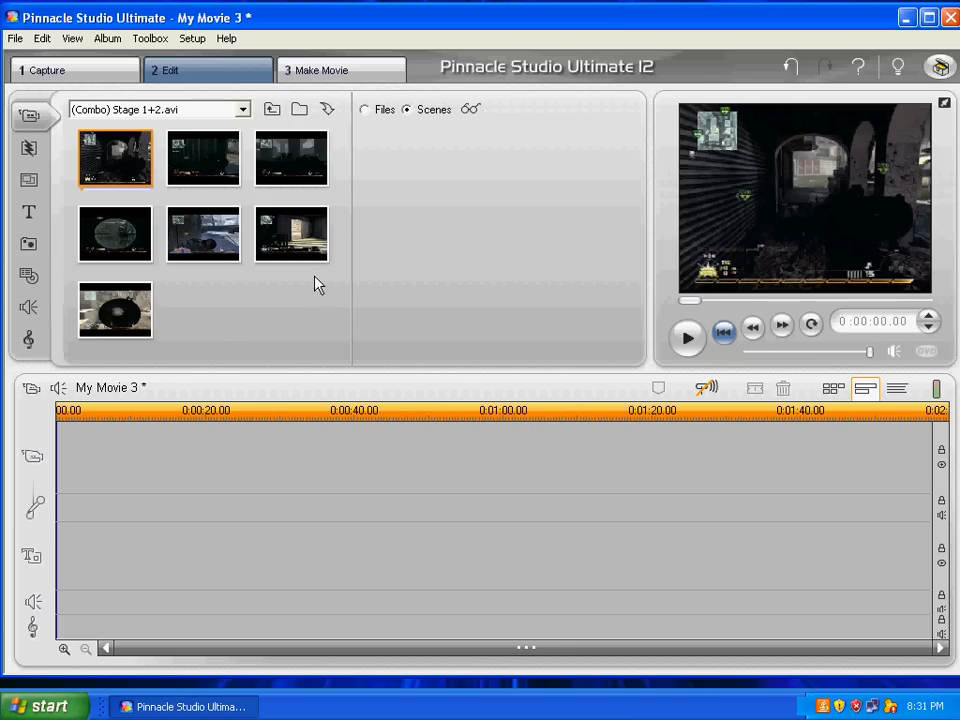
mouse_move(342, 236)
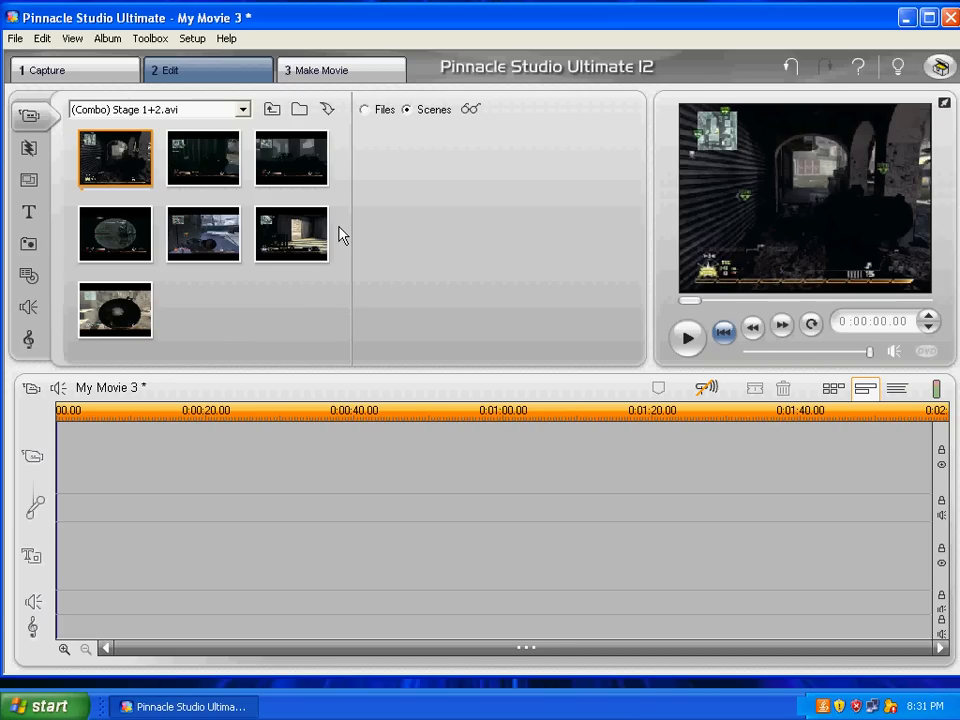
mouse_move(338, 292)
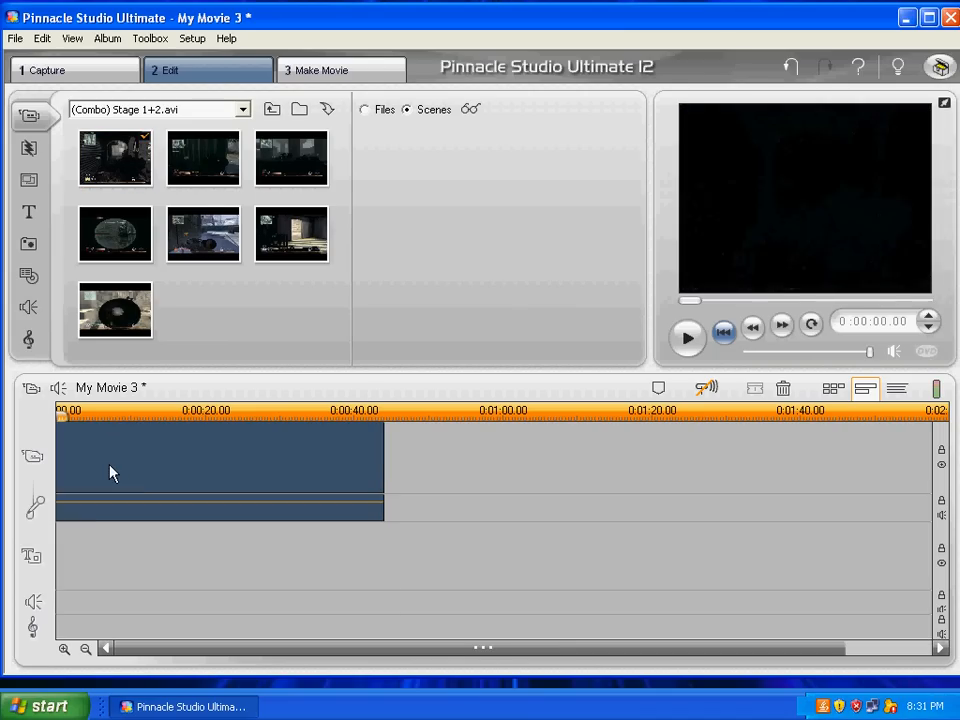
Place a Stage 1+2 scene onto the timeline's video track after the first clip
left_click(110, 470)
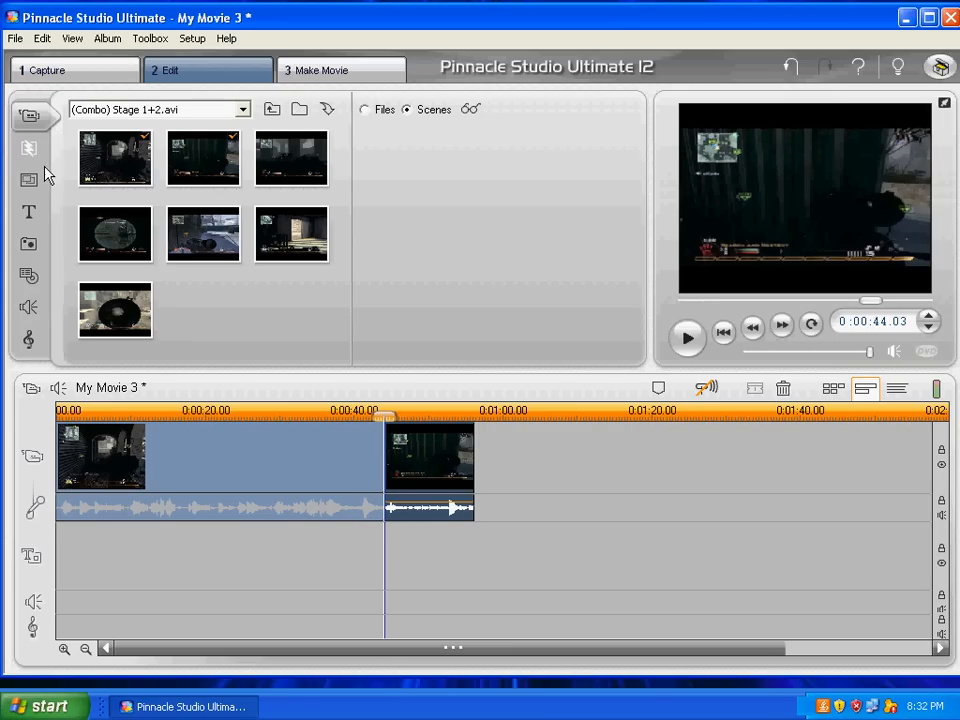
mouse_move(336, 288)
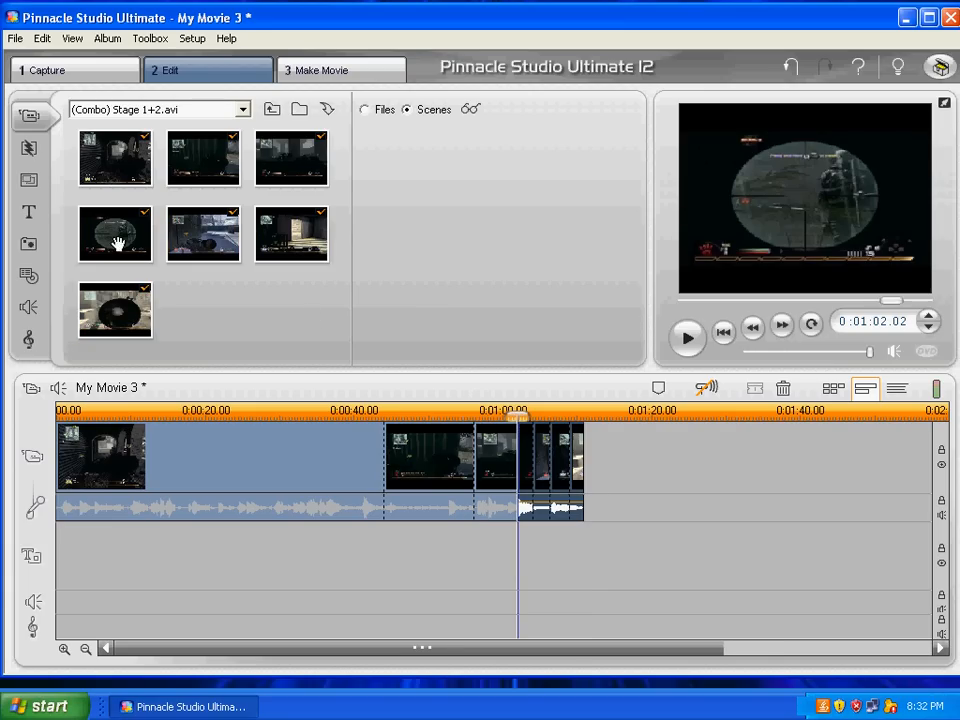
mouse_move(164, 280)
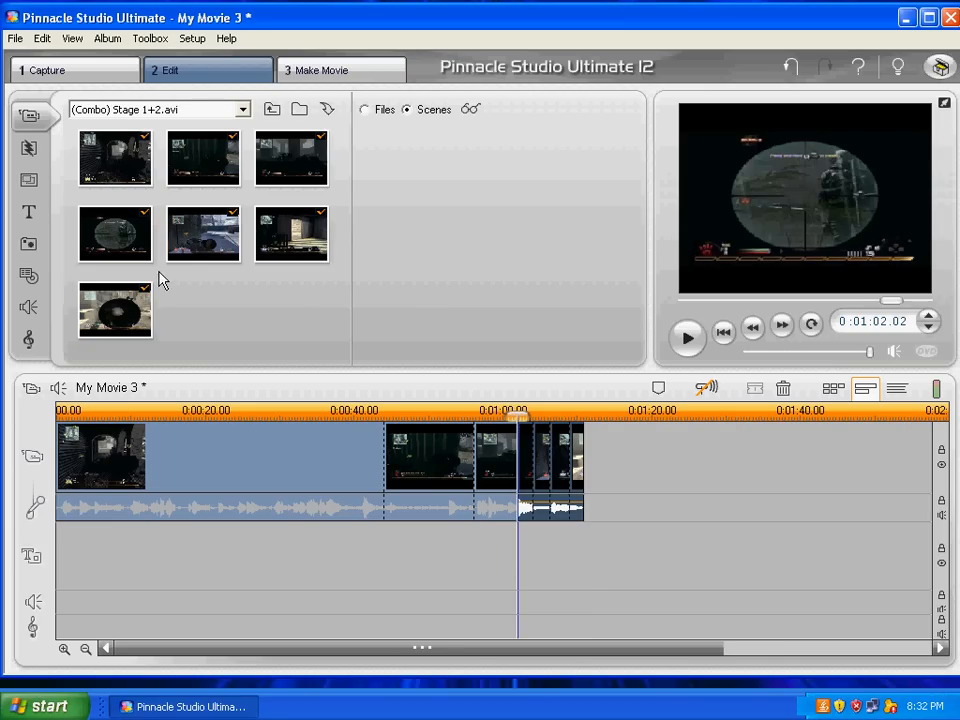
mouse_move(320, 332)
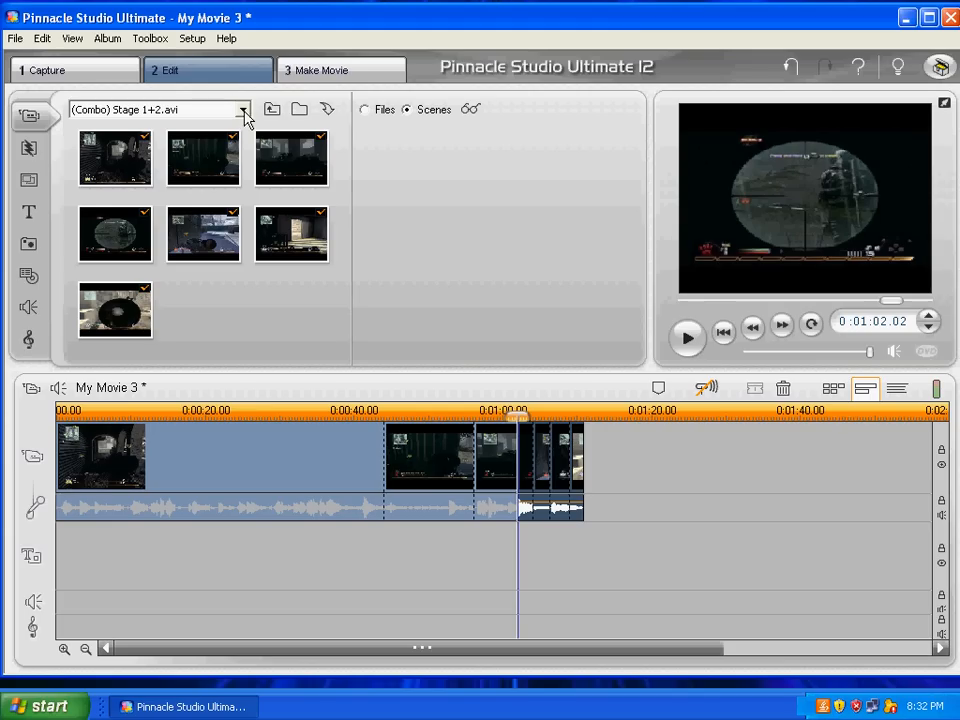
Switch the album to the Noobtubes & Javelins.avi source file
left_click(242, 110)
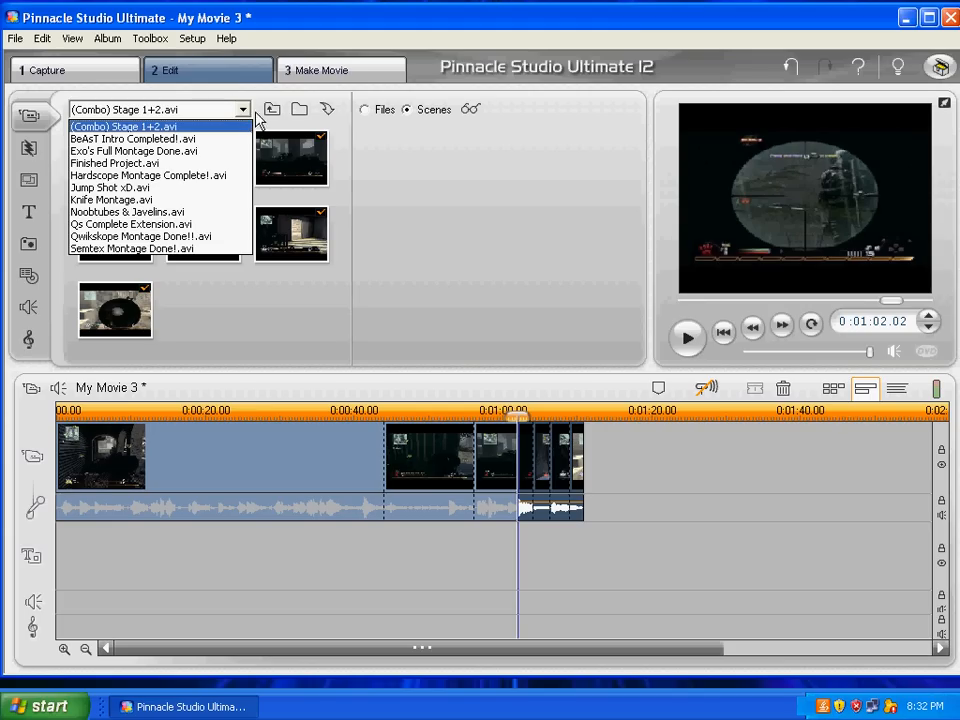
mouse_move(298, 112)
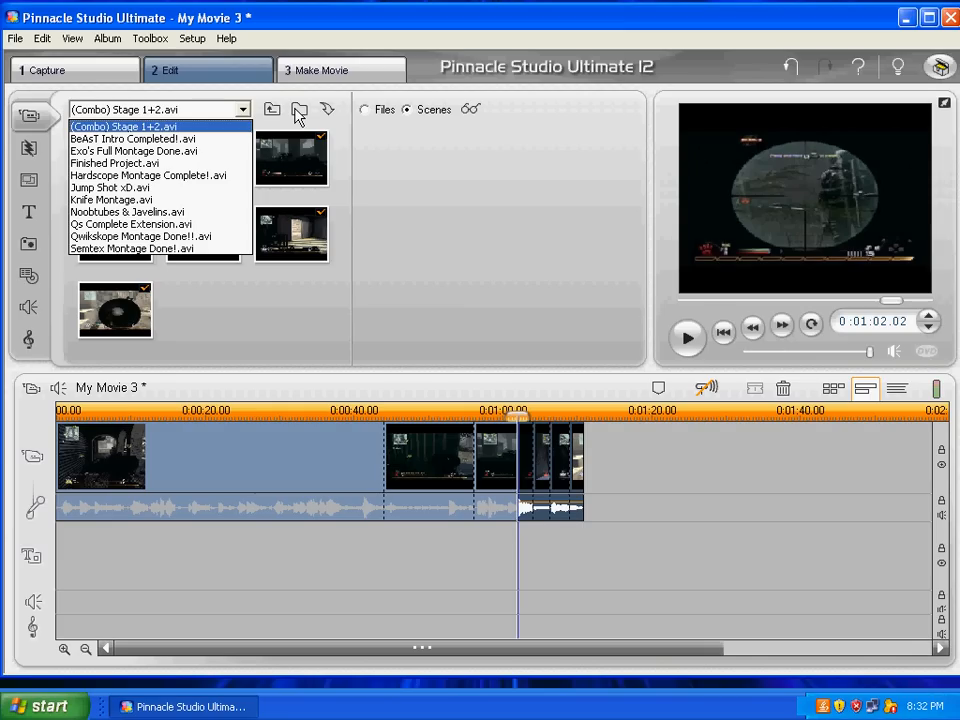
mouse_move(244, 114)
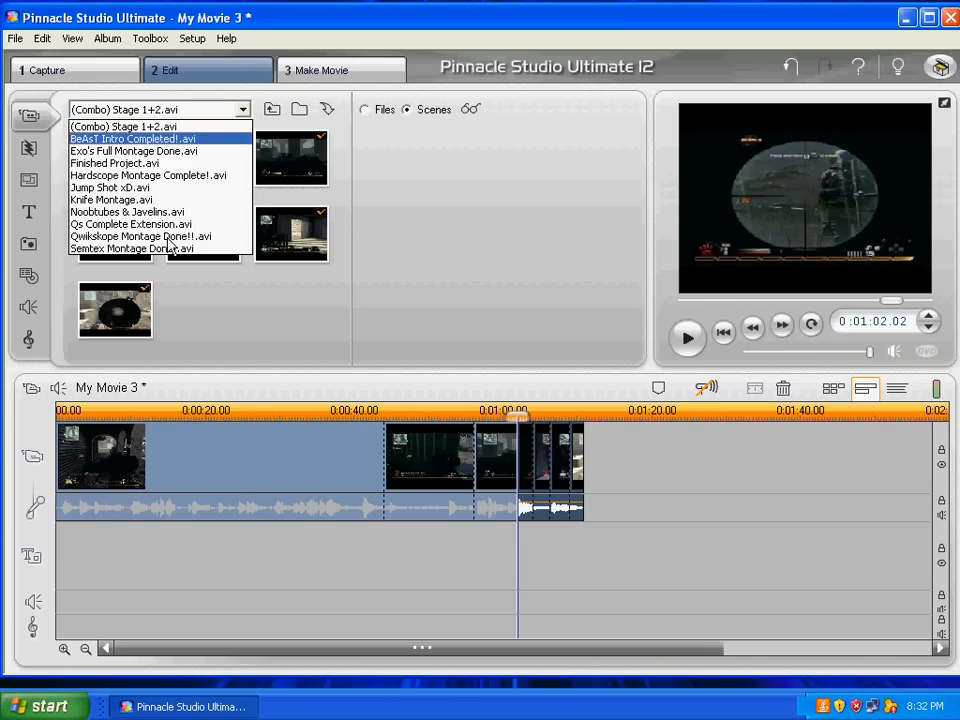
left_click(128, 212)
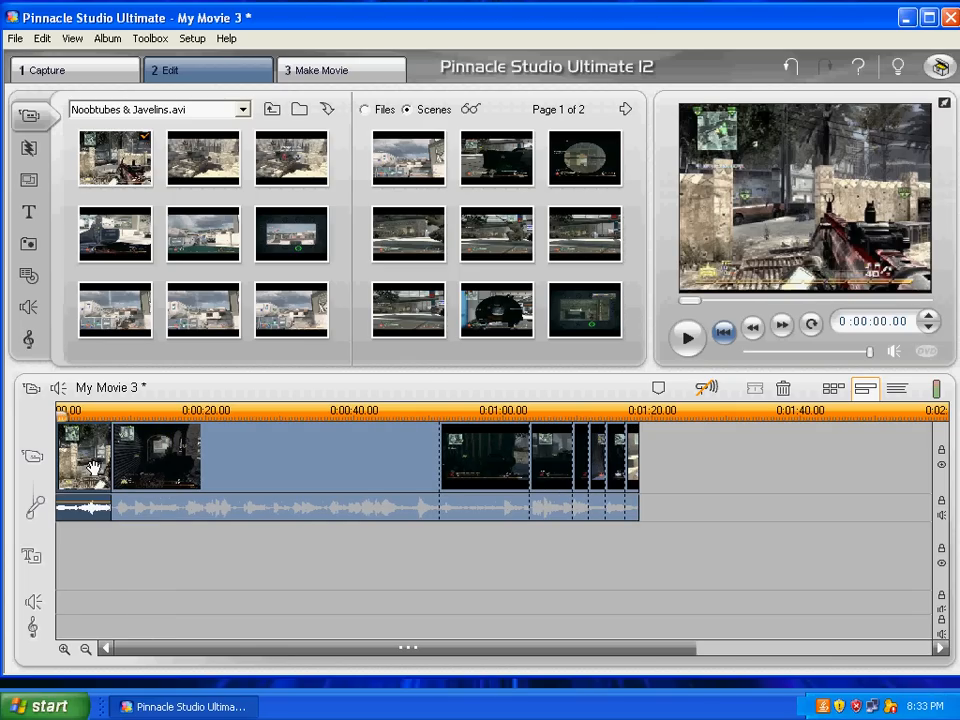
mouse_move(92, 464)
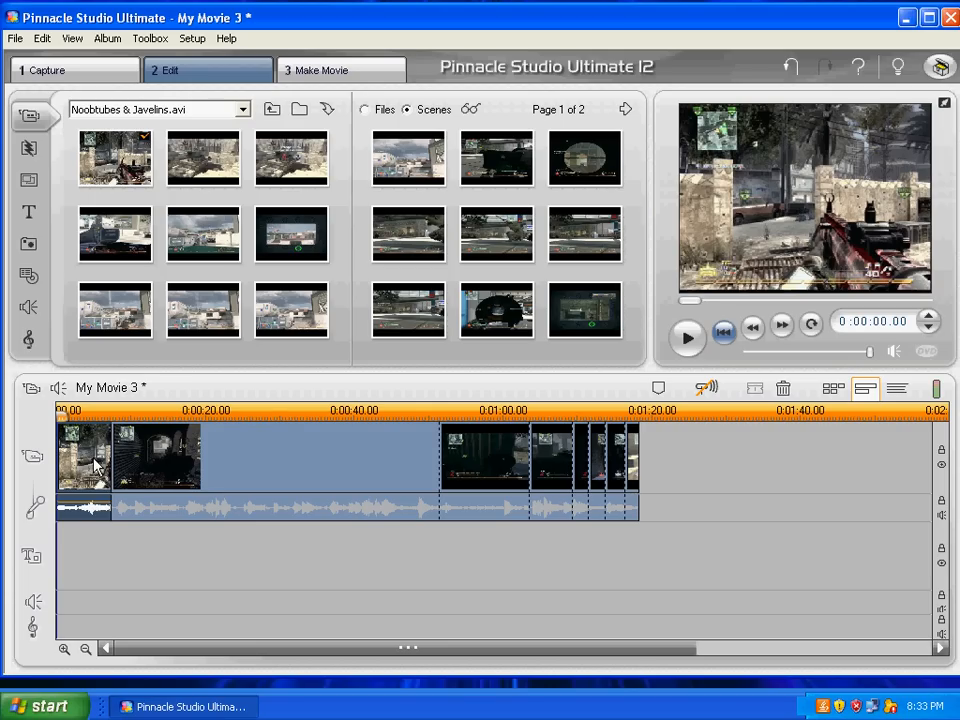
mouse_move(92, 462)
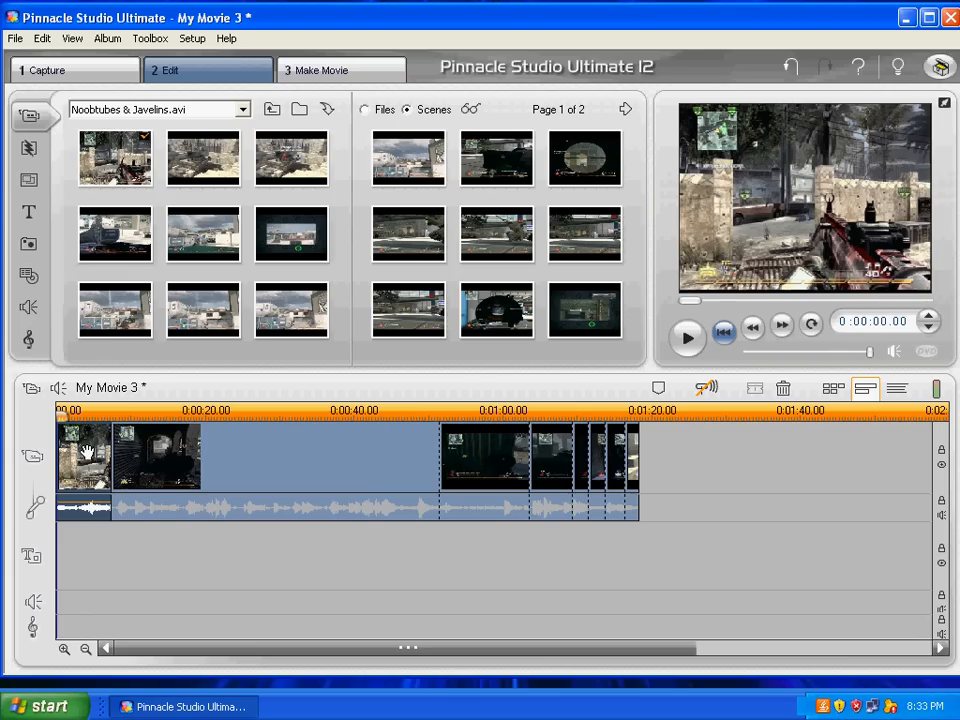
mouse_move(90, 452)
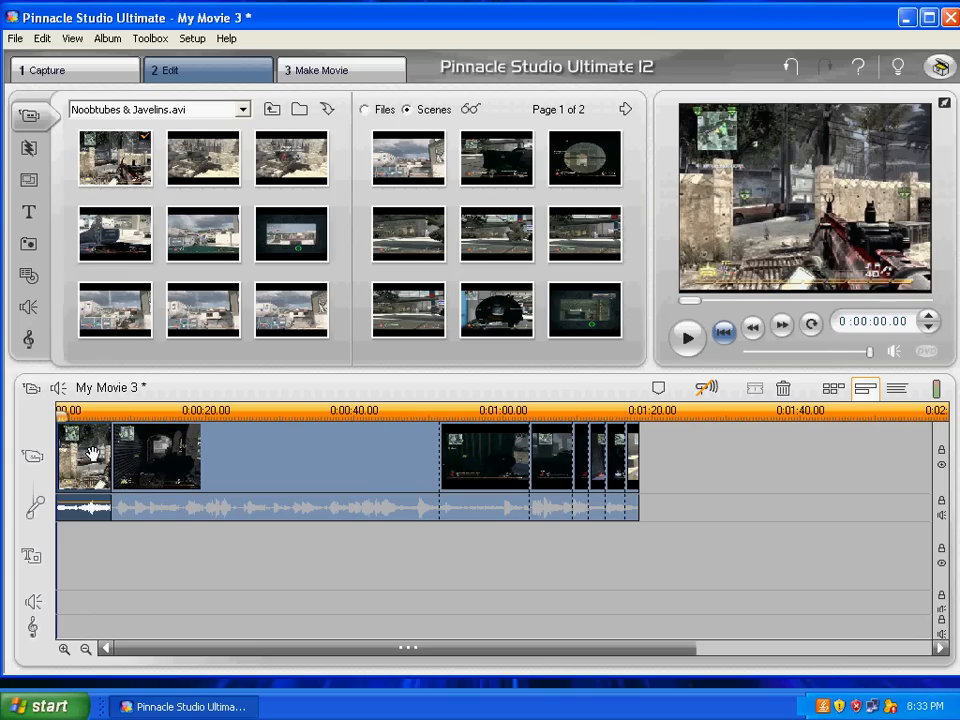
mouse_move(64, 452)
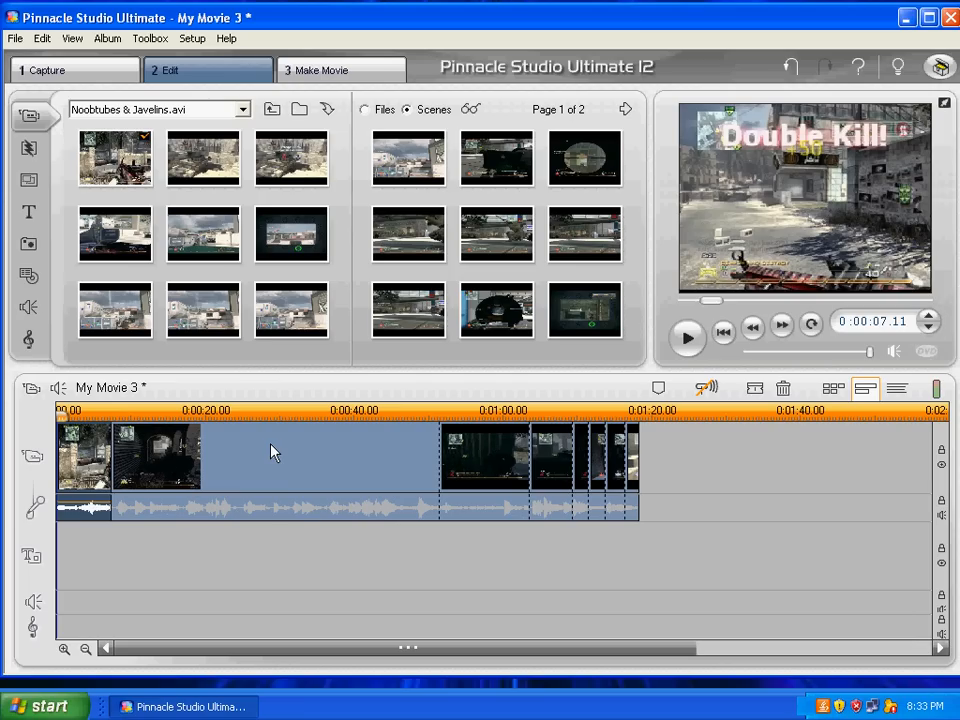
mouse_move(638, 488)
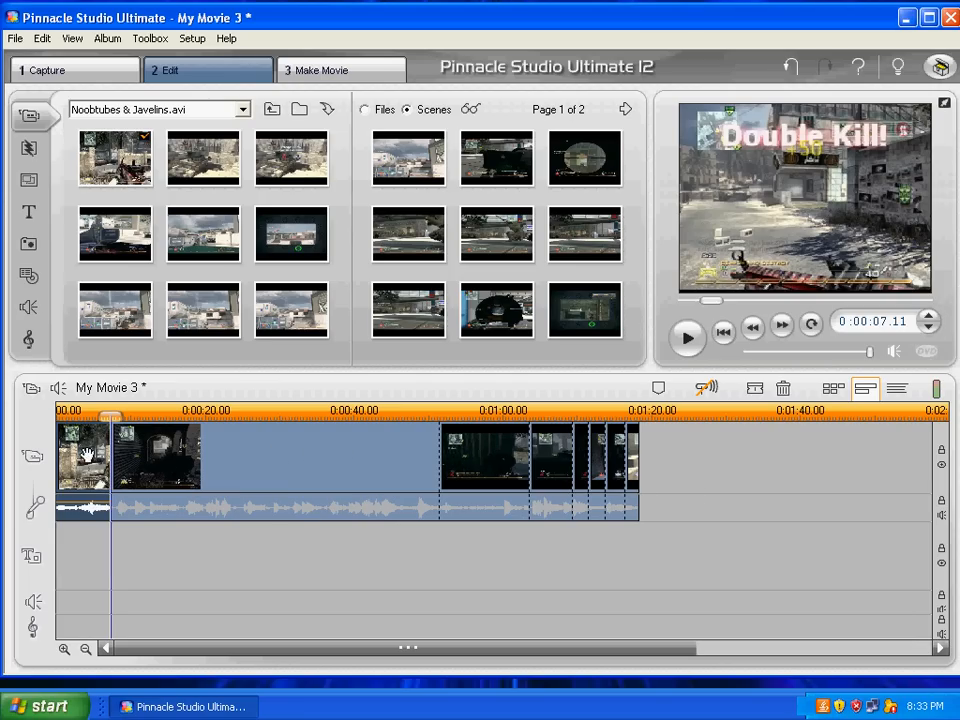
Play the movie from the beginning and pause it around 0:00:33
left_click(722, 332)
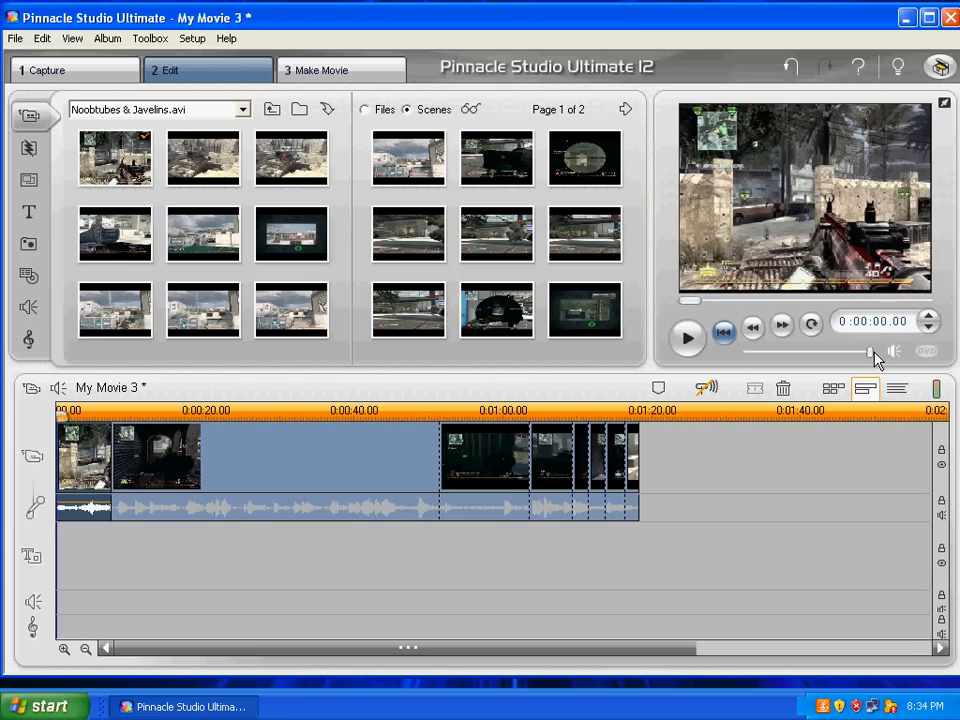
left_click(688, 338)
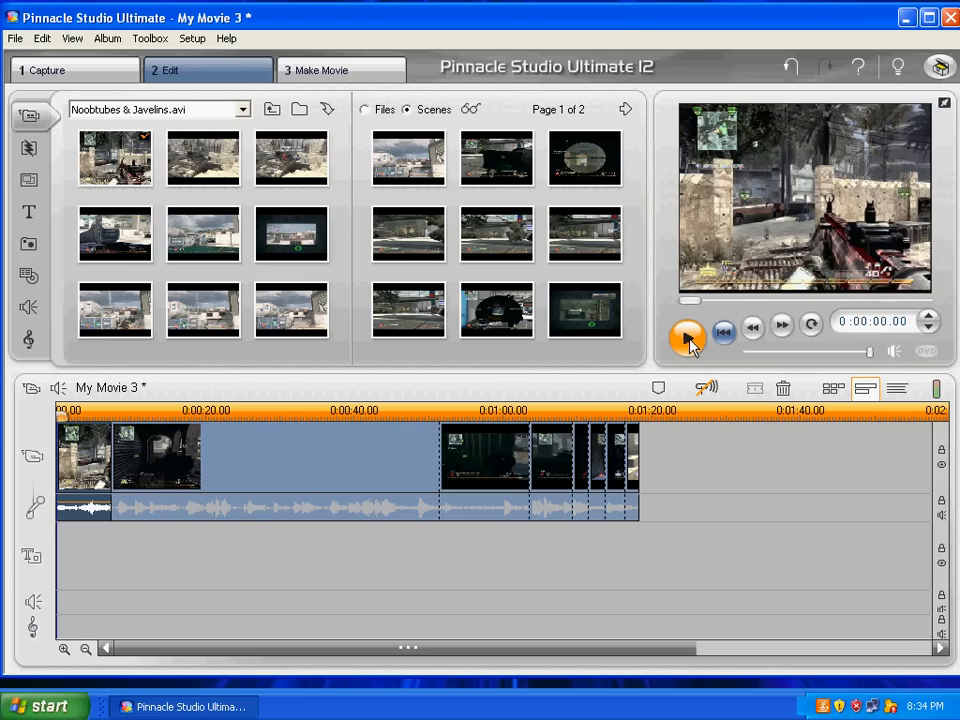
left_click(688, 336)
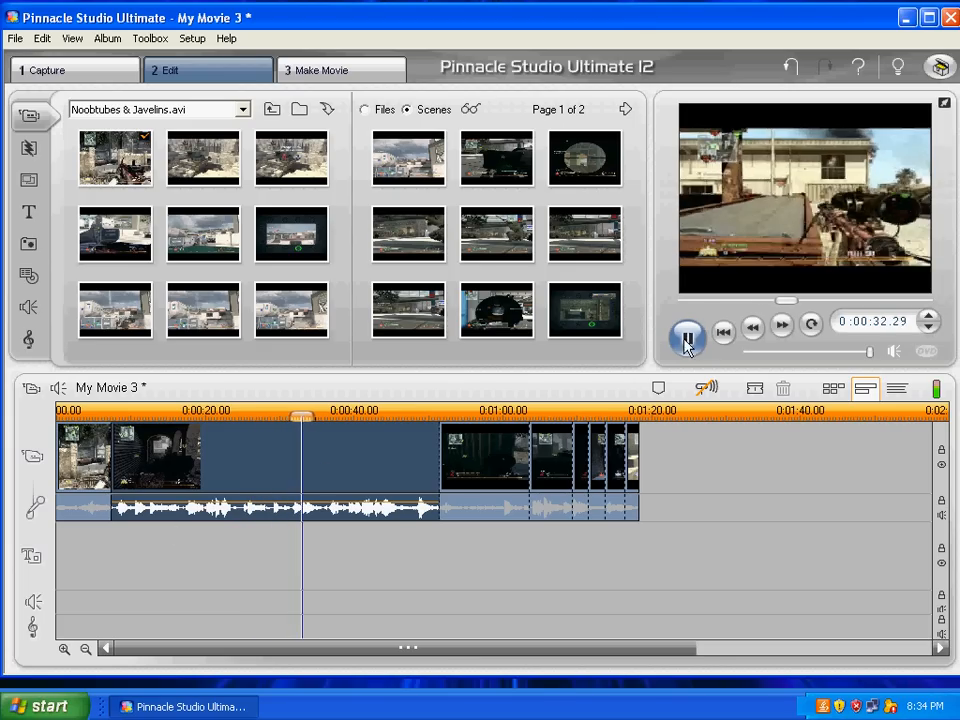
left_click(688, 338)
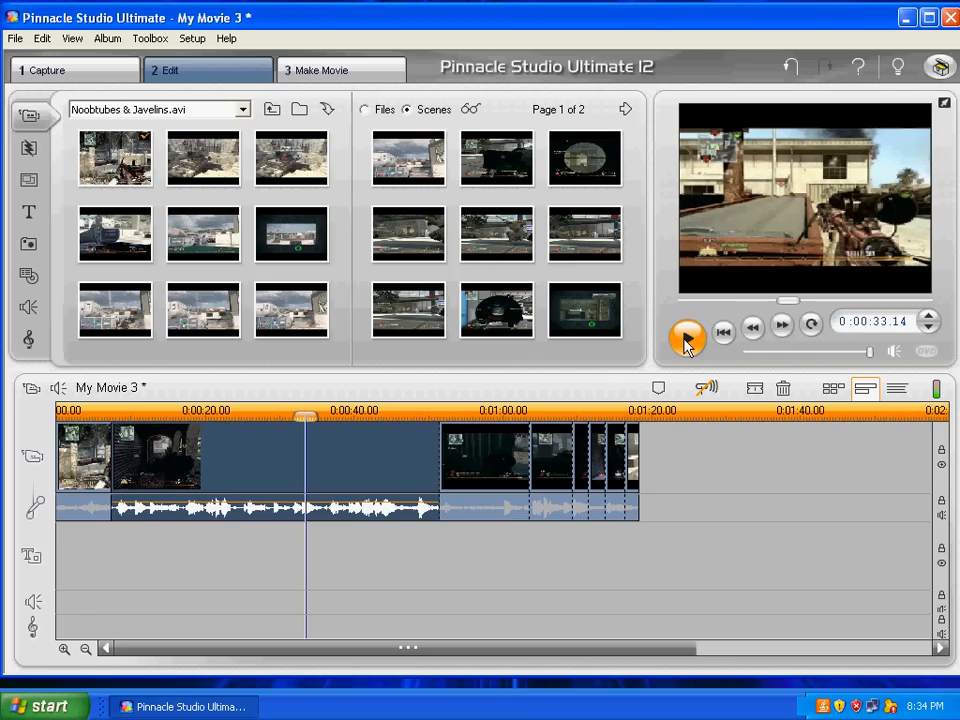
left_click(688, 338)
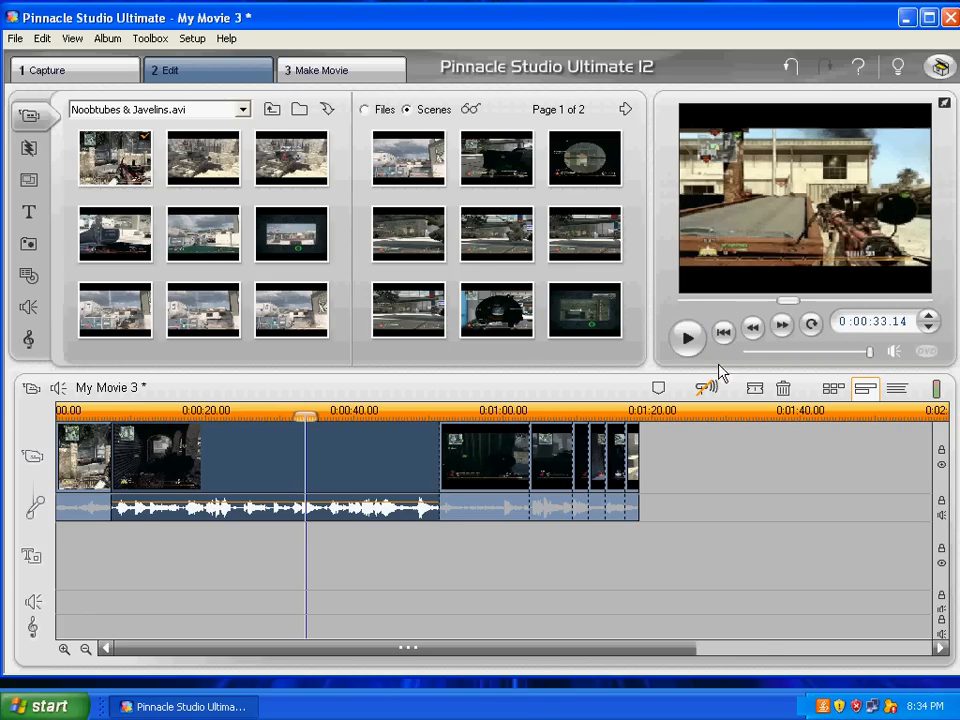